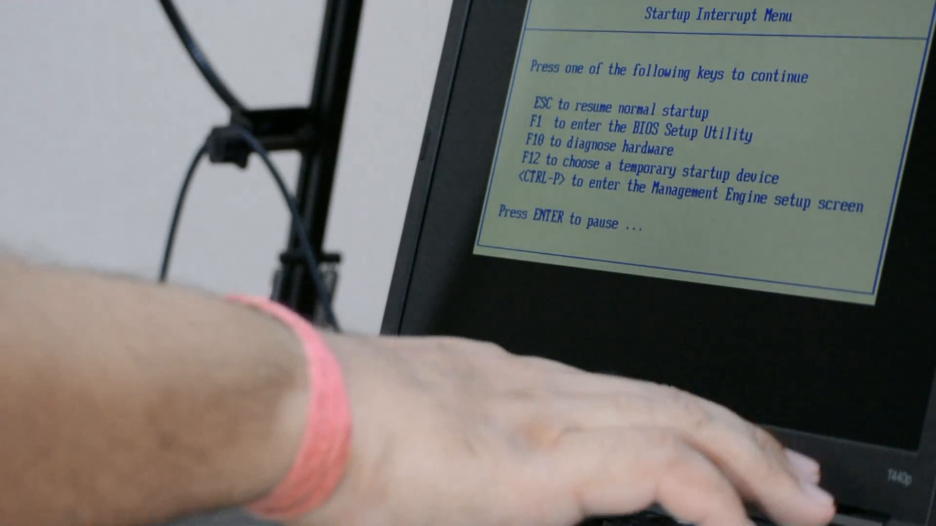
Boot the laptop from the USB installation drive through the F12 startup device menu
{"action": "key", "text": "f12"}
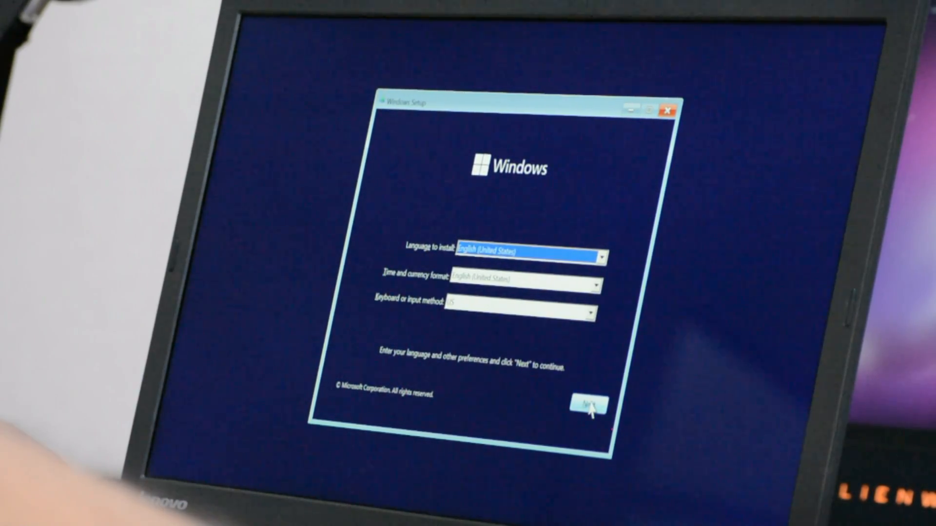
Keep English settings, accept the license terms, and choose a custom Windows-only install
{"action": "left_click", "coordinate": [590, 406]}
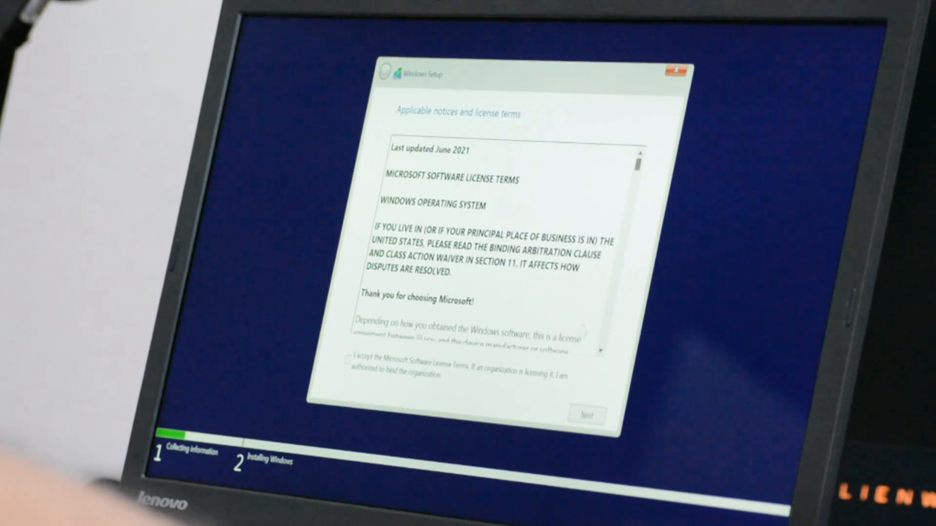
{"action": "left_click", "coordinate": [347, 360]}
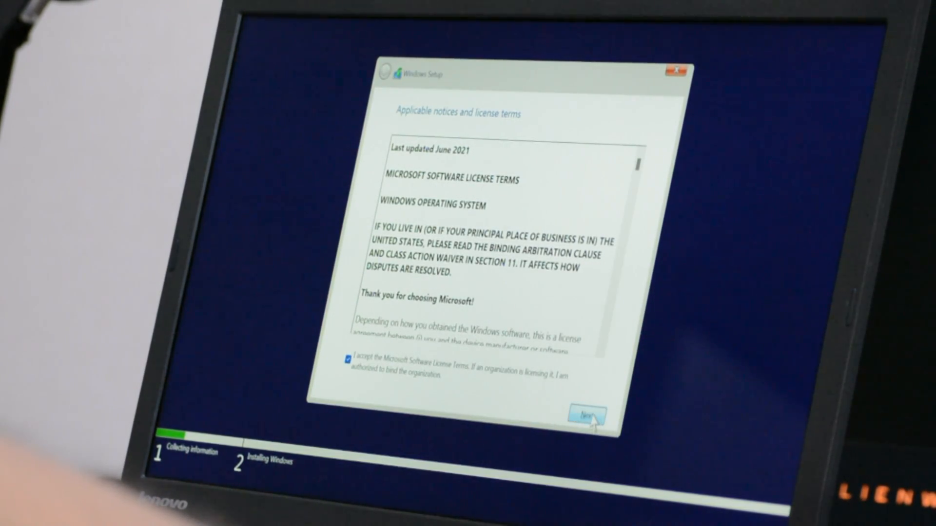
{"action": "left_click", "coordinate": [588, 413]}
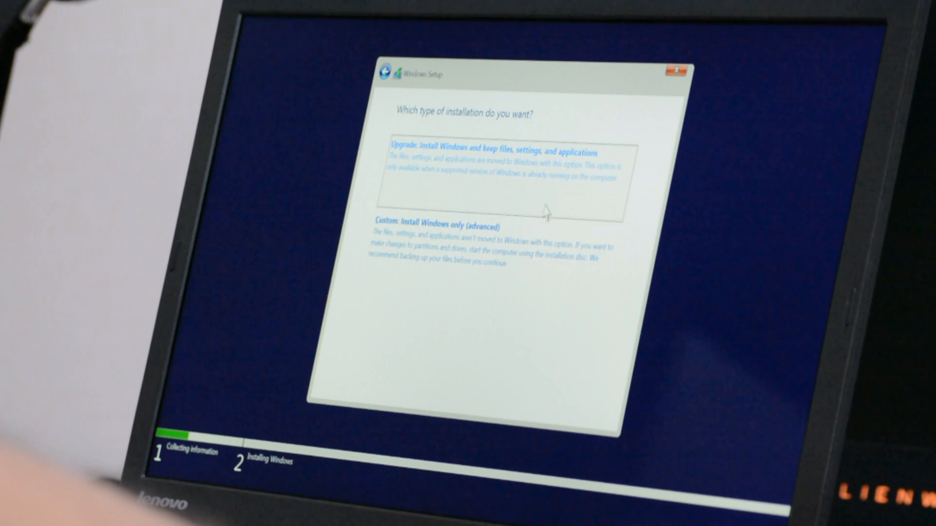
{"action": "left_click", "coordinate": [437, 225]}
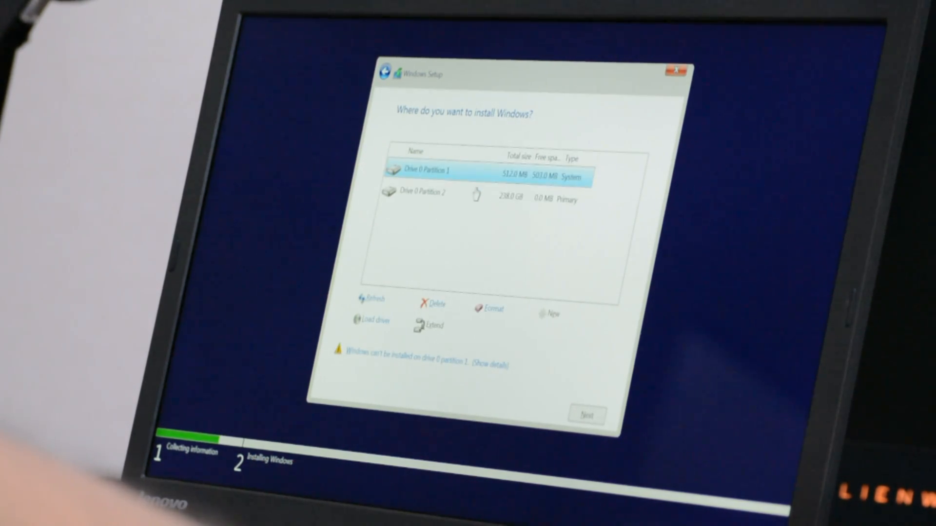
Replace old partitions with new System, MSR and 238.4 GB Primary partitions and install
{"action": "left_click", "coordinate": [431, 306]}
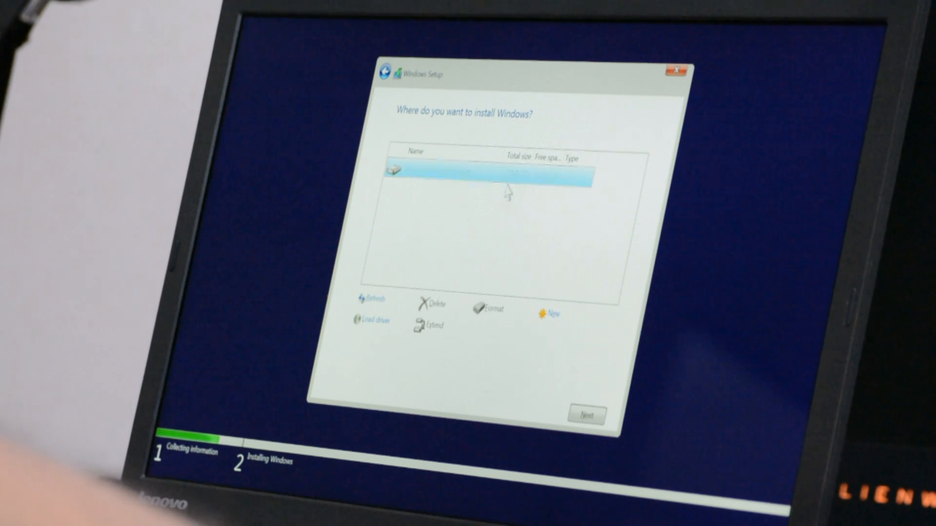
{"action": "left_click", "coordinate": [552, 313]}
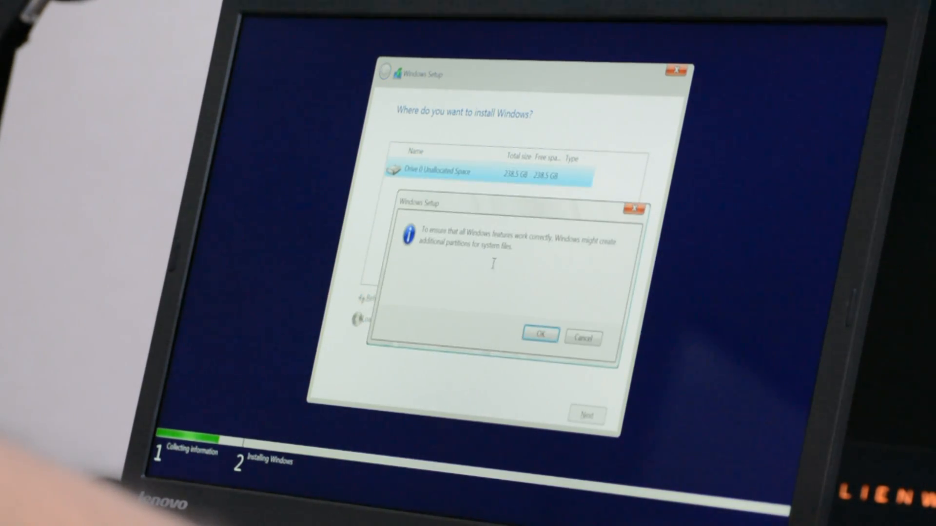
{"action": "left_click", "coordinate": [540, 334]}
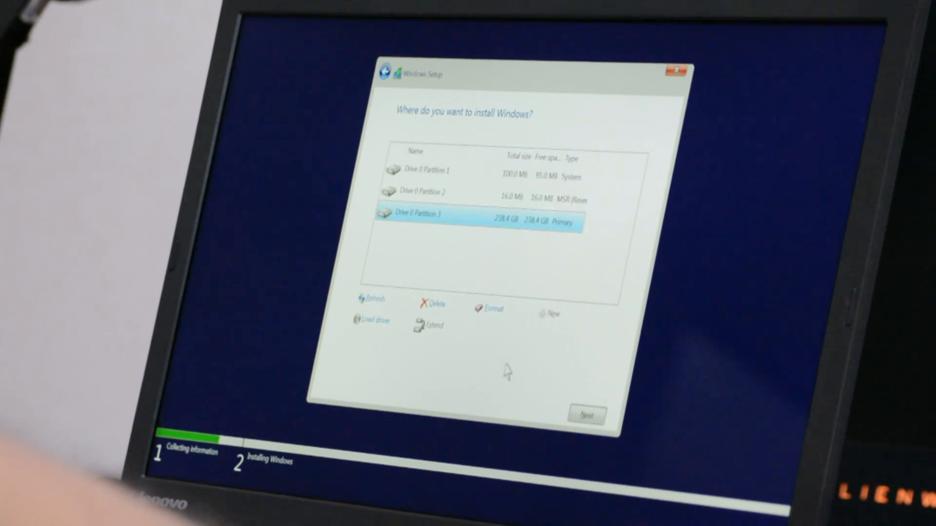
{"action": "left_click", "coordinate": [423, 173]}
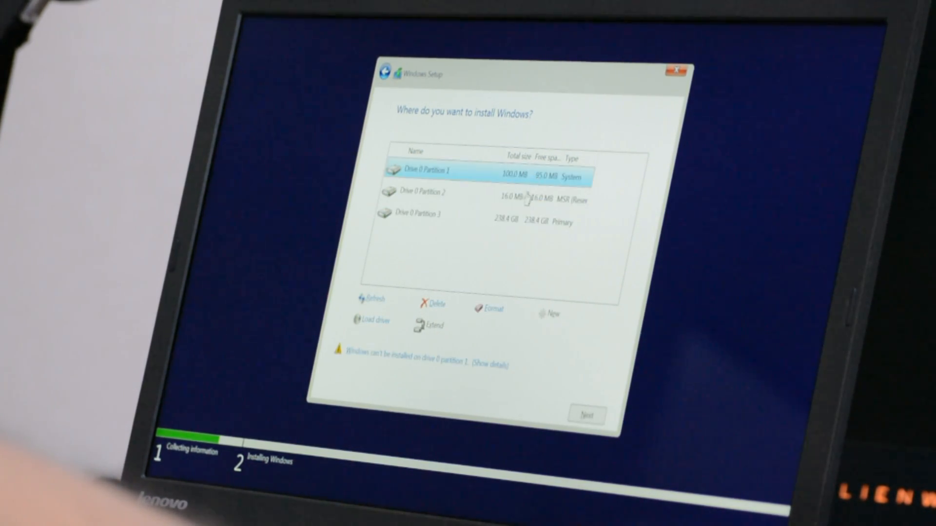
{"action": "left_click", "coordinate": [587, 414]}
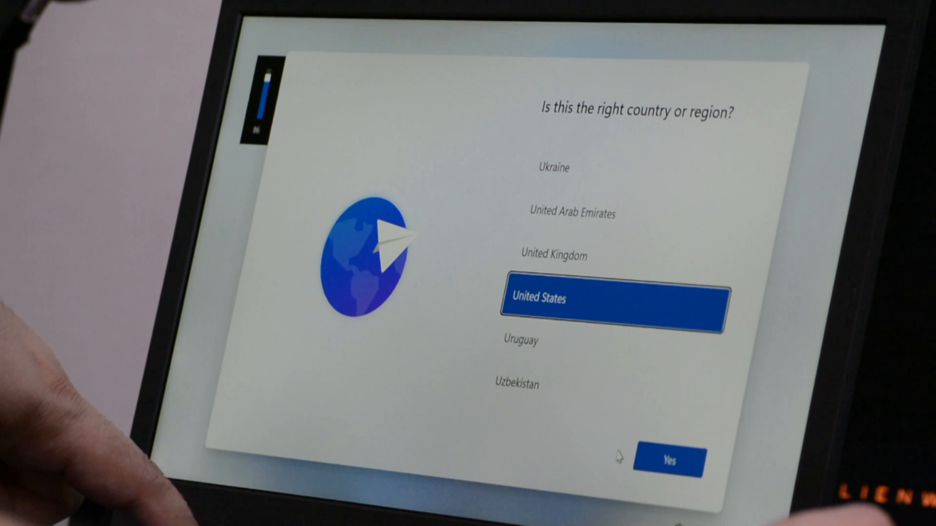
Confirm United States region and US keyboard layout, skipping a second layout
{"action": "left_click", "coordinate": [668, 460]}
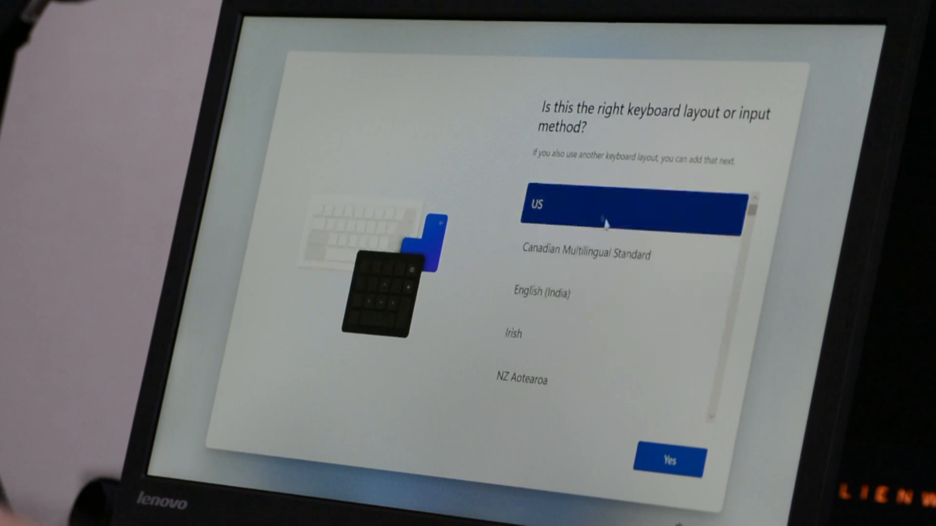
{"action": "left_click", "coordinate": [668, 462]}
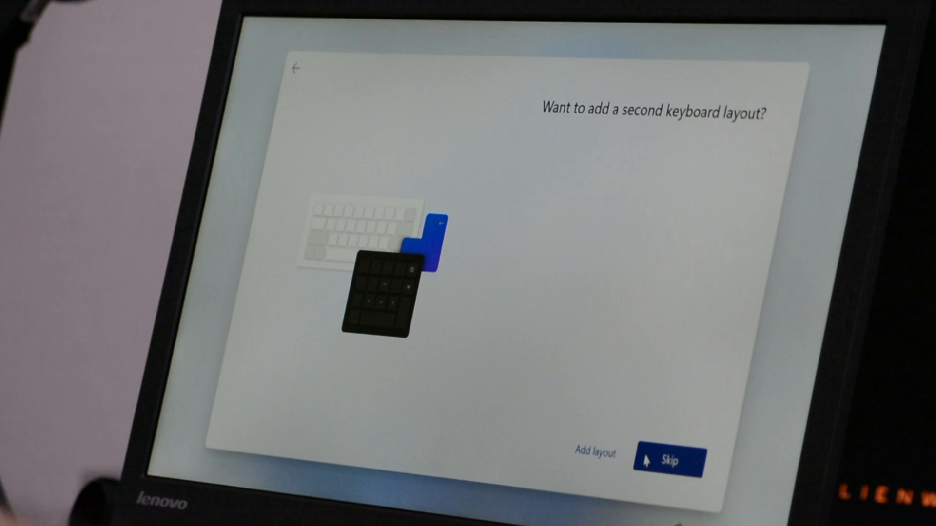
{"action": "left_click", "coordinate": [669, 461]}
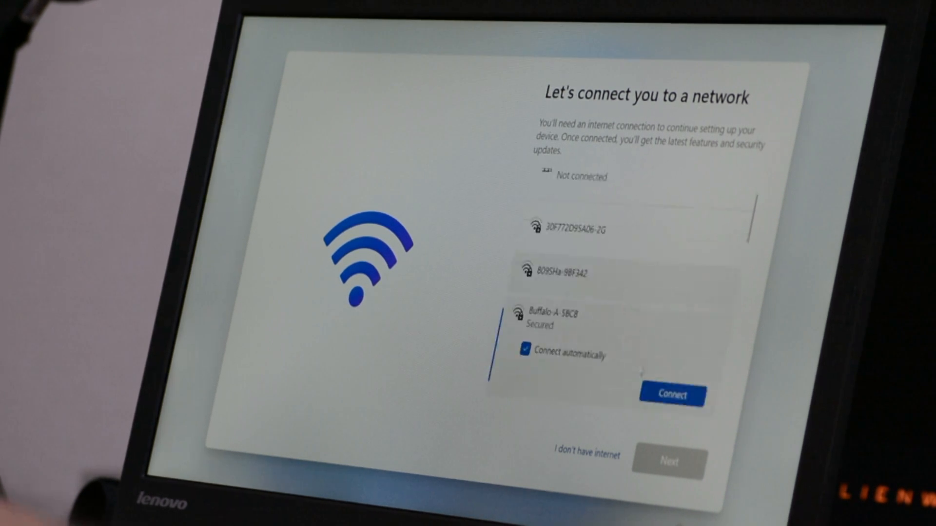
Join the Buffalo Wi-Fi network using its security key and continue
{"action": "left_click", "coordinate": [670, 394]}
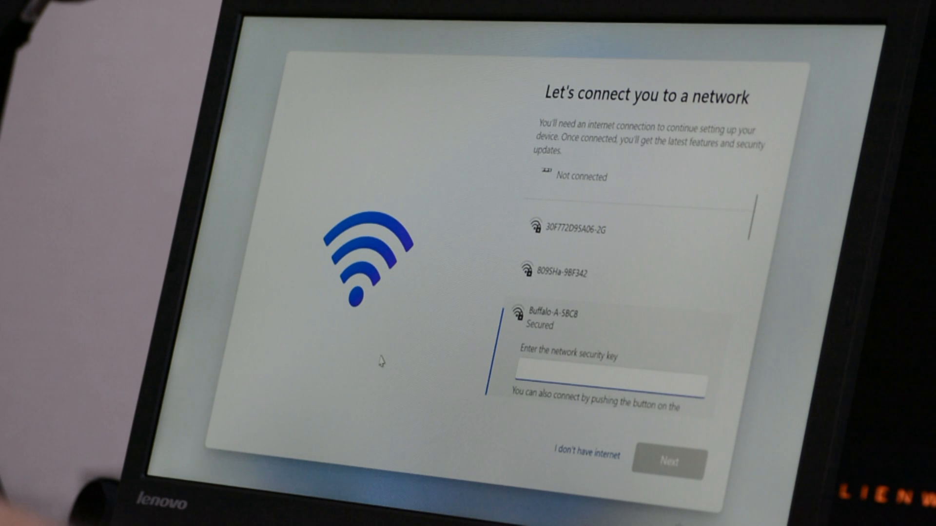
{"action": "type", "text": "••"}
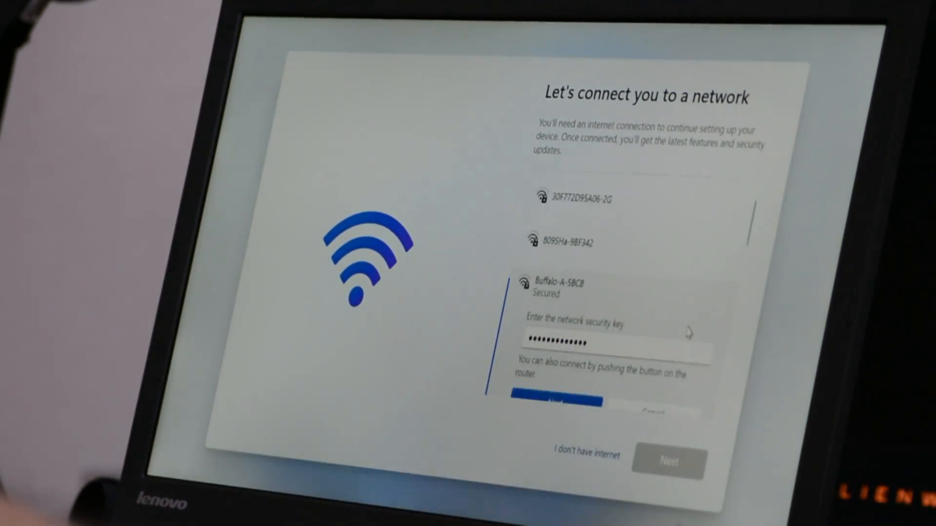
{"action": "left_click", "coordinate": [567, 399]}
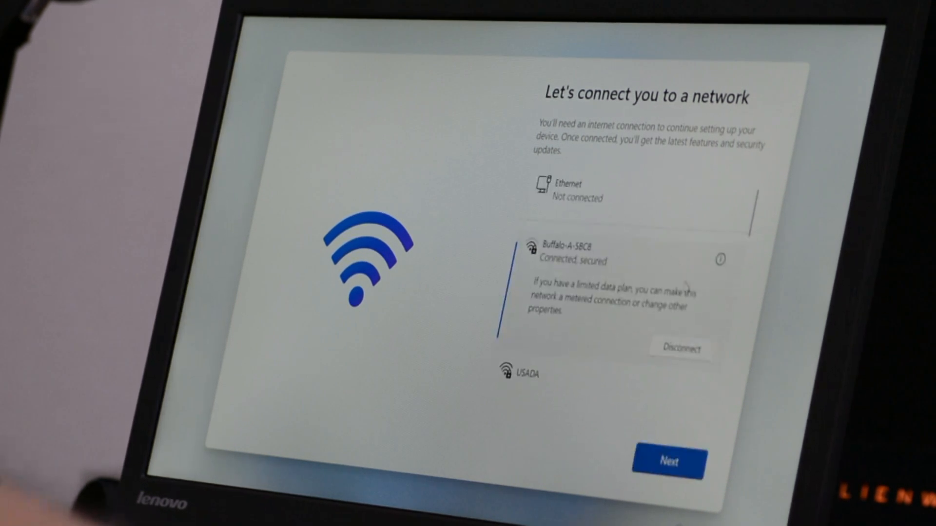
{"action": "left_click", "coordinate": [669, 465]}
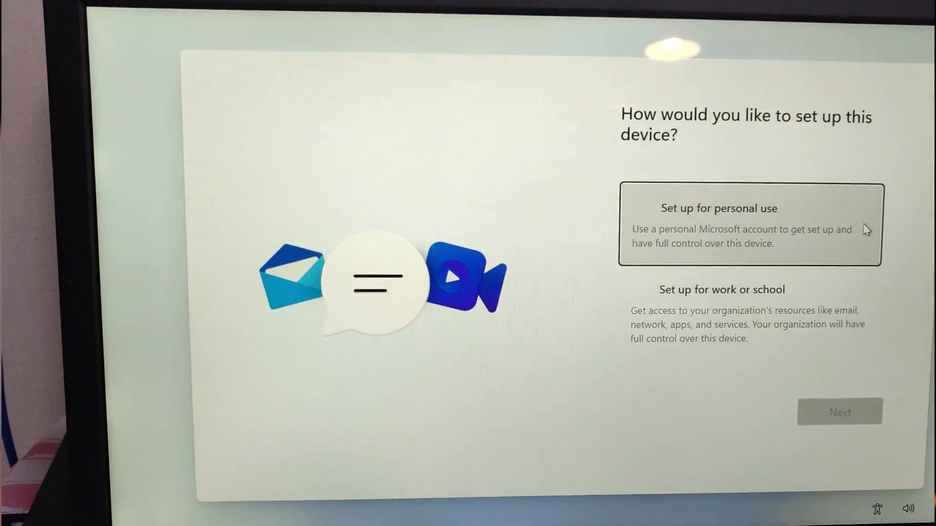
Choose personal use setup and switch sign-in to an offline account
{"action": "left_click", "coordinate": [750, 225]}
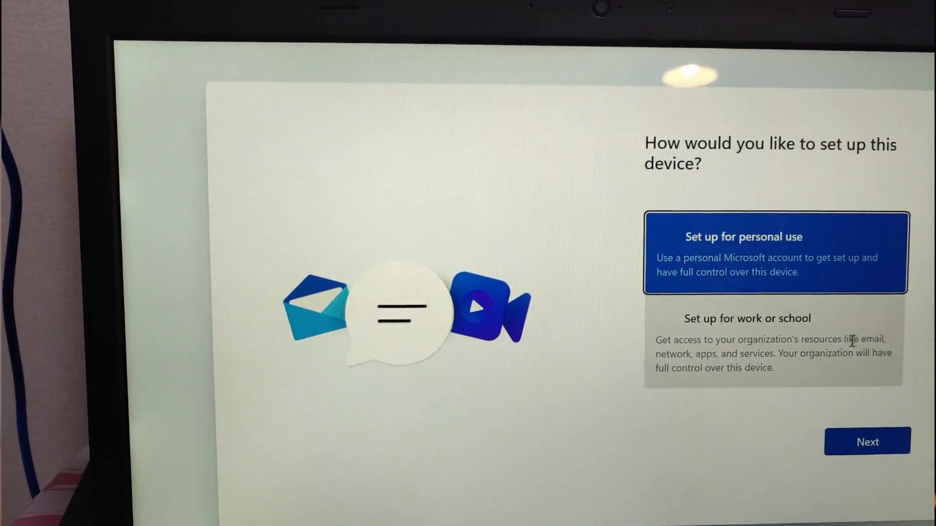
{"action": "left_click", "coordinate": [866, 442]}
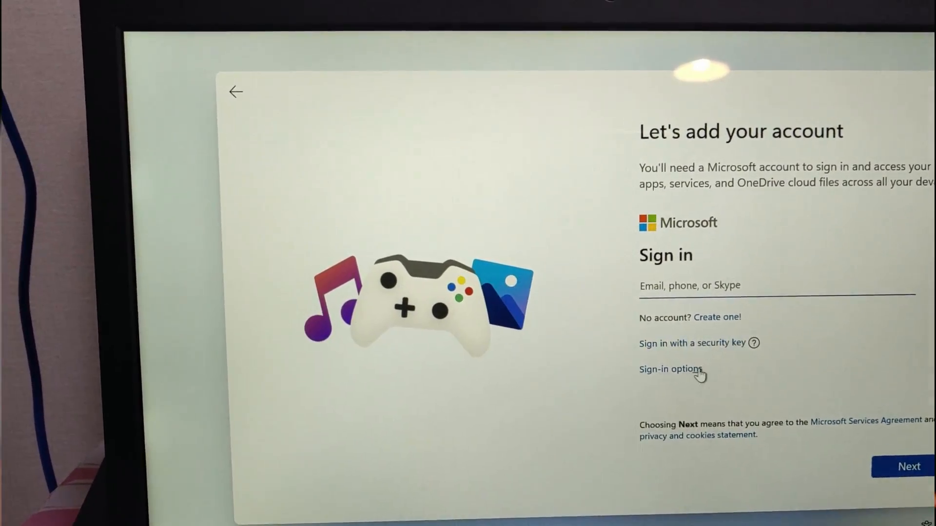
{"action": "left_click", "coordinate": [670, 369]}
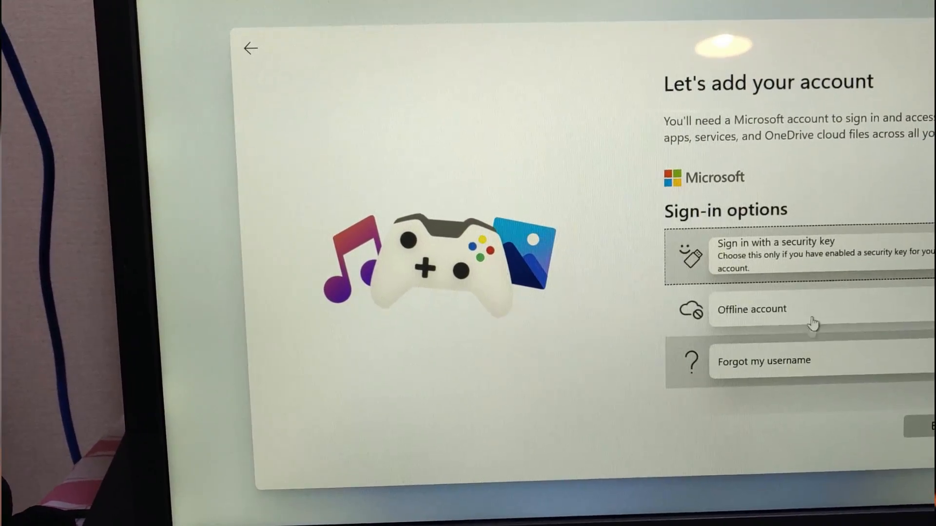
{"action": "left_click", "coordinate": [752, 309]}
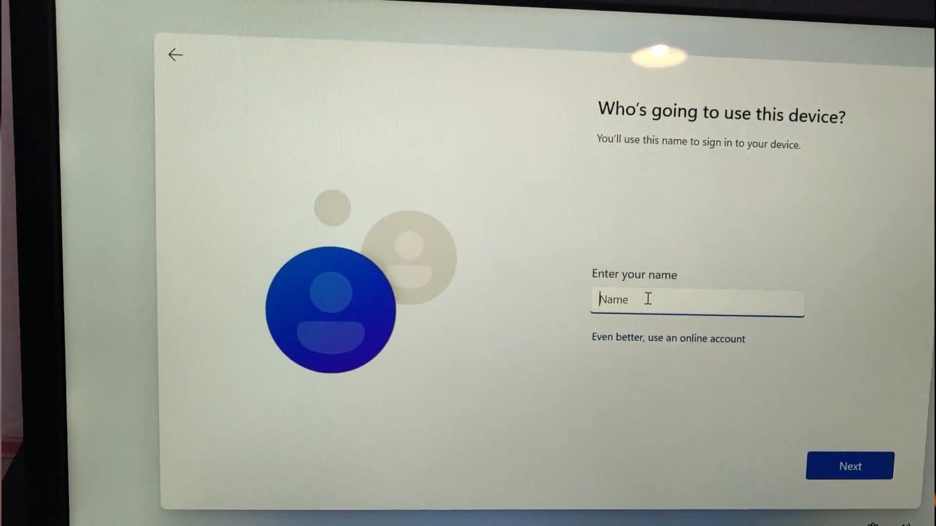
Name the local account 'Rama' and continue past the password page
{"action": "type", "text": "R"}
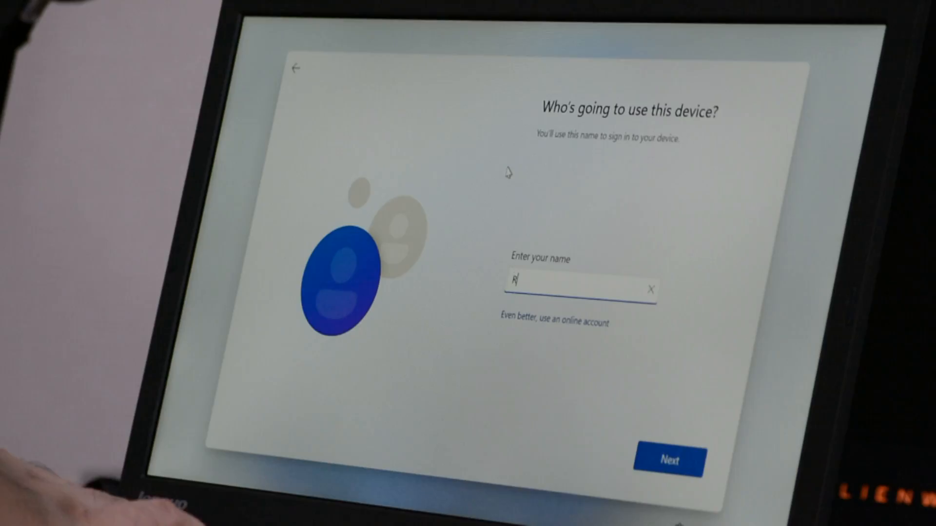
{"action": "type", "text": "ama"}
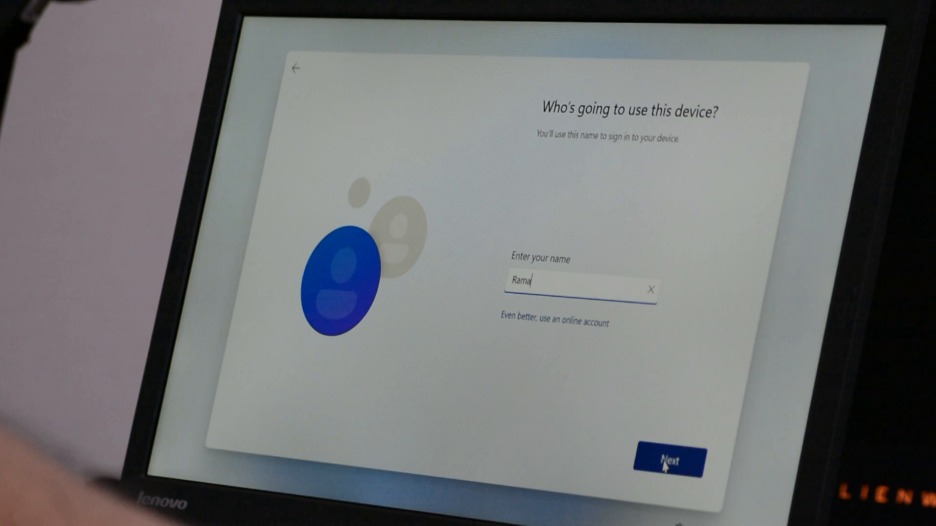
{"action": "left_click", "coordinate": [667, 461]}
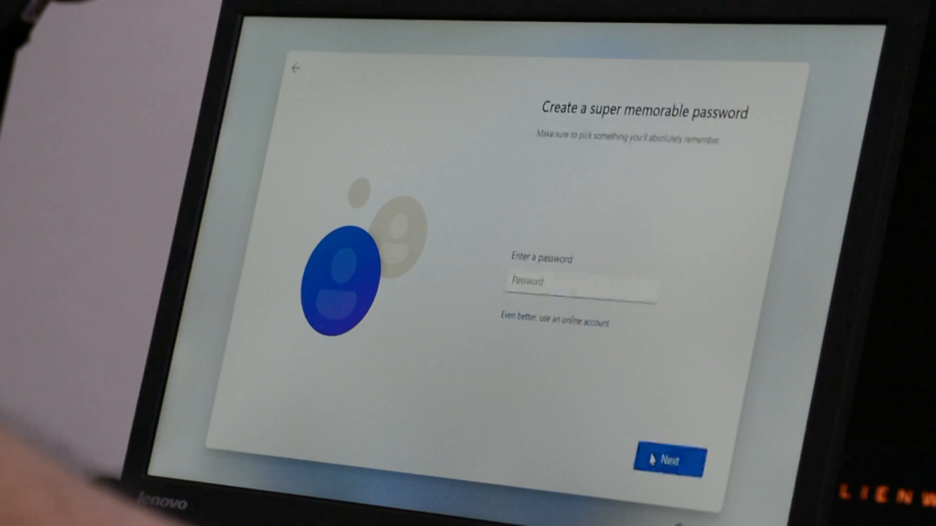
{"action": "left_click", "coordinate": [668, 461]}
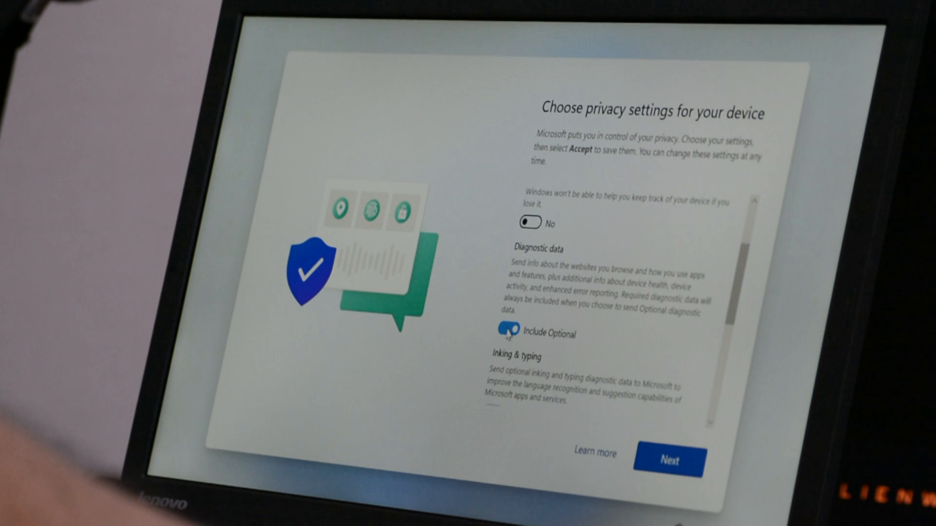
Review the privacy list and accept settings with optional diagnostic data included
{"action": "scroll", "scroll_direction": "down", "scroll_amount": 3}
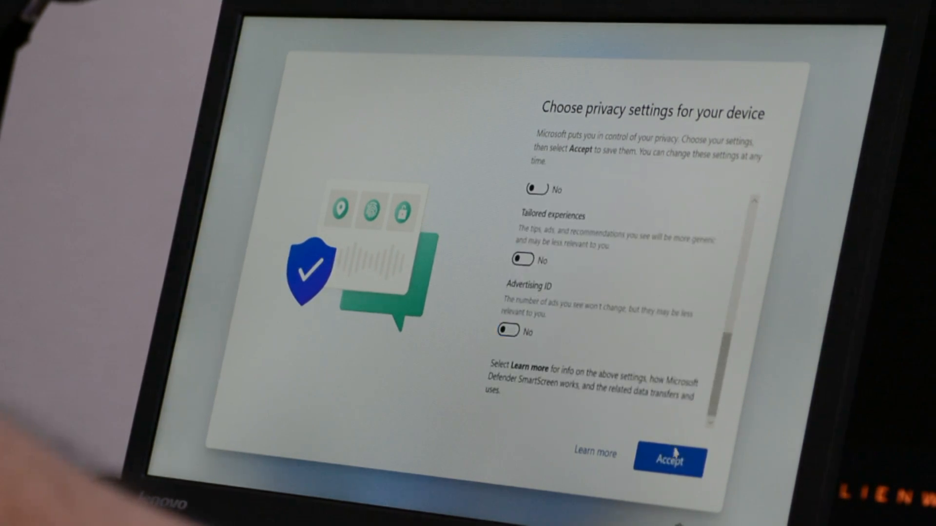
{"action": "left_click", "coordinate": [668, 460]}
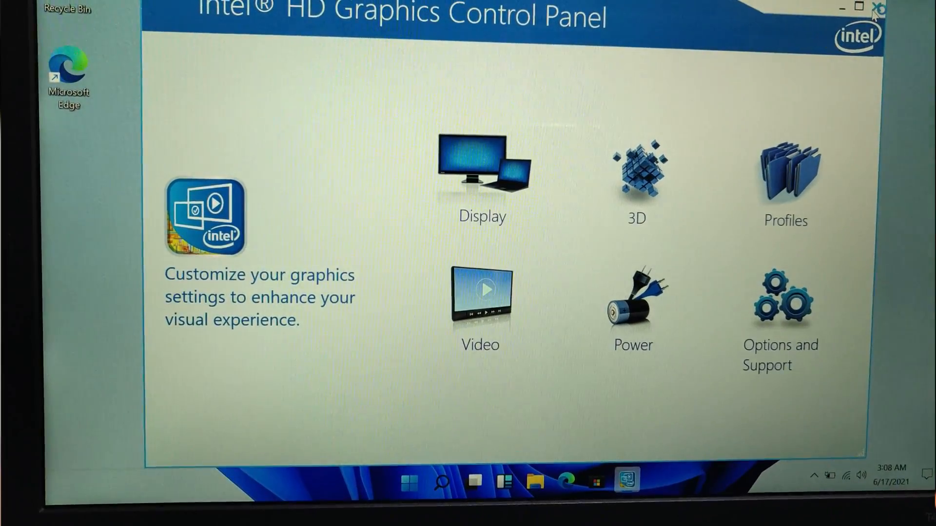
Close the Intel HD Graphics Control Panel and bring up the Start menu
{"action": "left_click", "coordinate": [877, 8]}
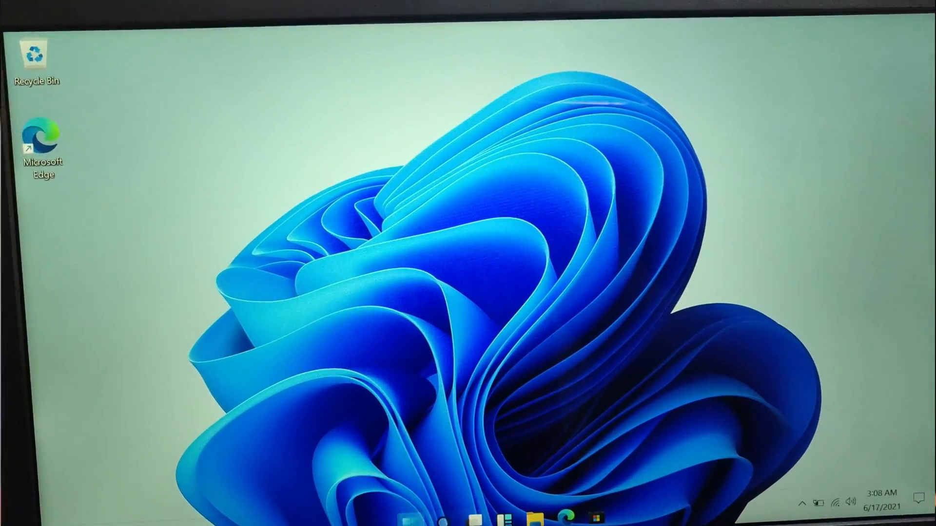
{"action": "left_click", "coordinate": [377, 507]}
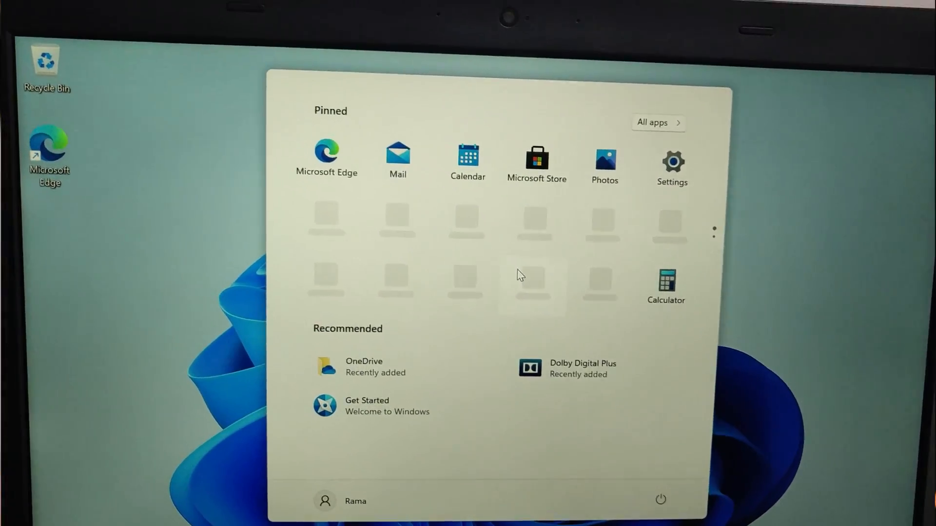
Launch dxdiag from Start search and review its Display, Sound and Input tabs
{"action": "type", "text": "dxdiag"}
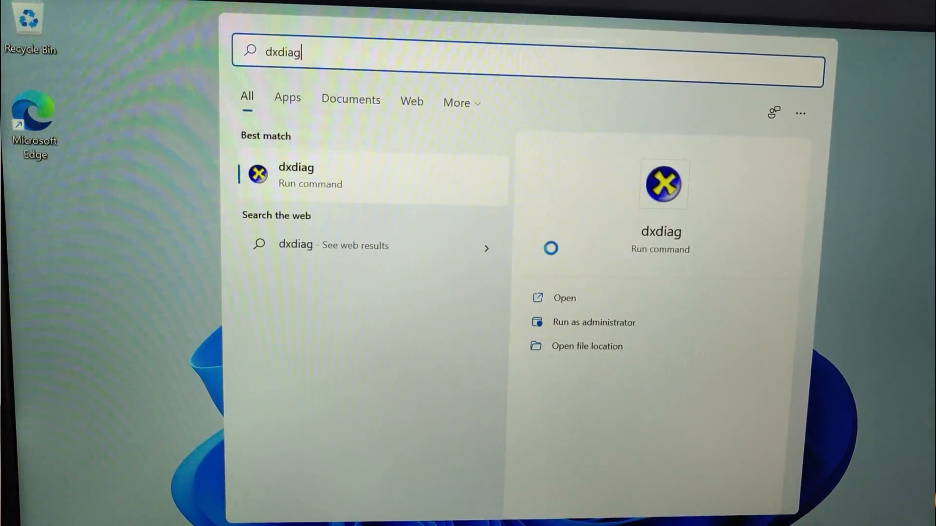
{"action": "left_click", "coordinate": [295, 175]}
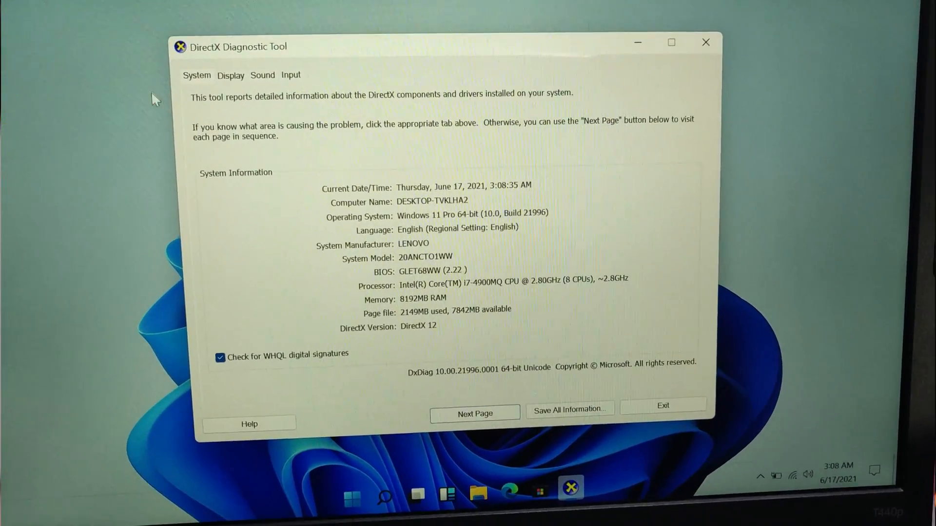
{"action": "left_click", "coordinate": [231, 75]}
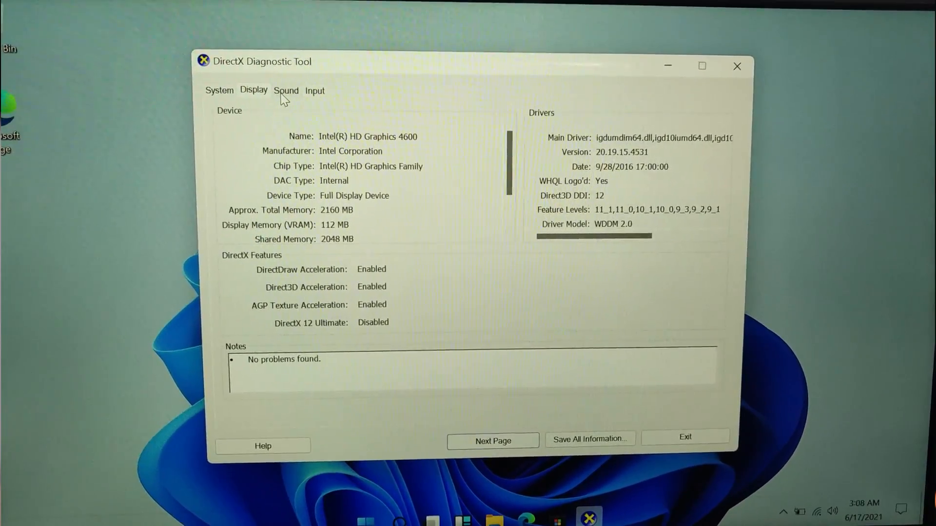
{"action": "left_click", "coordinate": [286, 90]}
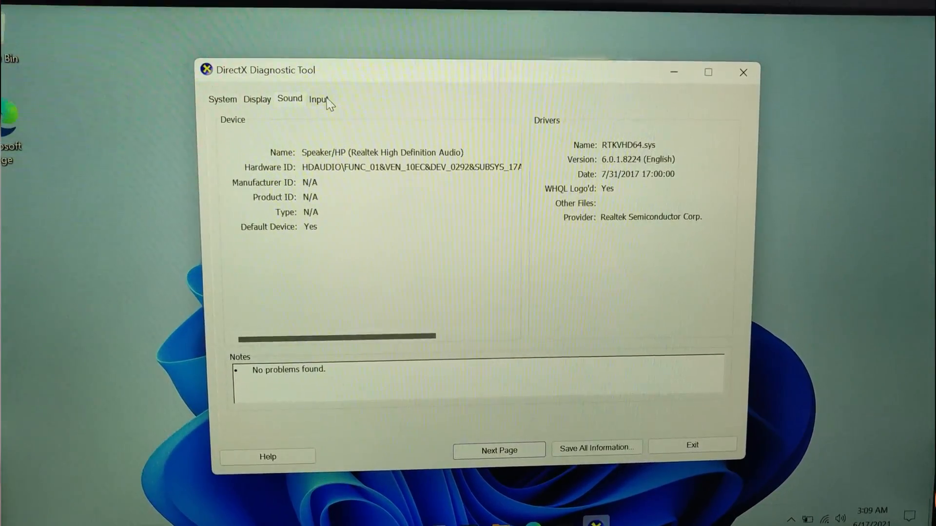
{"action": "left_click", "coordinate": [318, 99]}
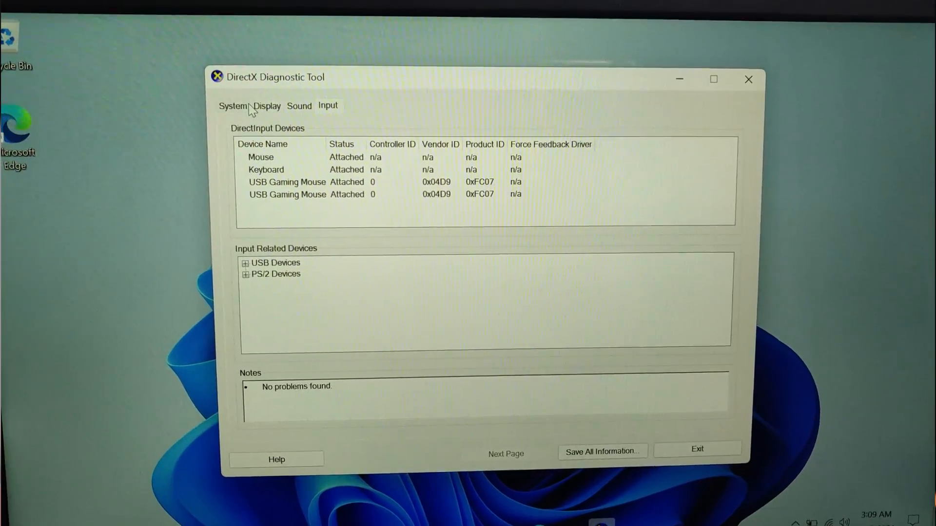
{"action": "left_click", "coordinate": [230, 106]}
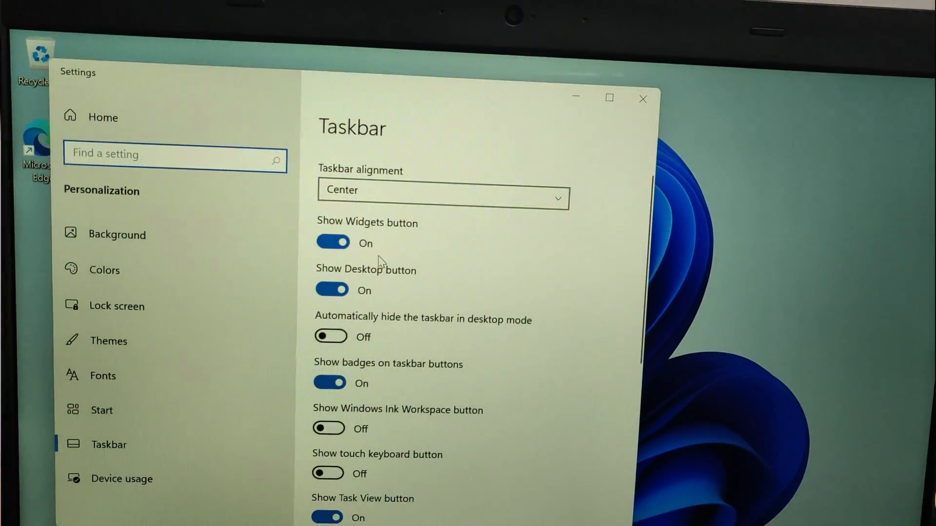
Set Taskbar alignment to Left in Personalization > Taskbar settings
{"action": "scroll", "scroll_direction": "down", "scroll_amount": 3}
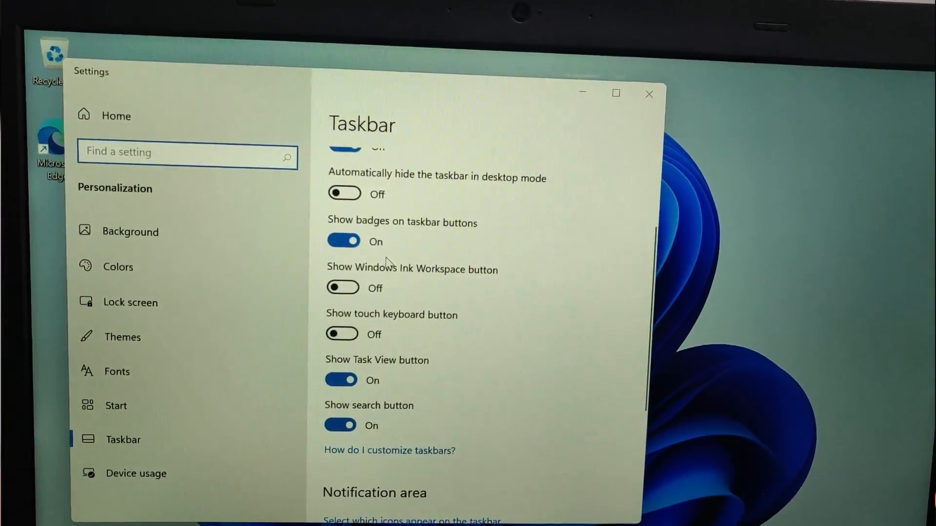
{"action": "scroll", "scroll_direction": "down", "scroll_amount": 3}
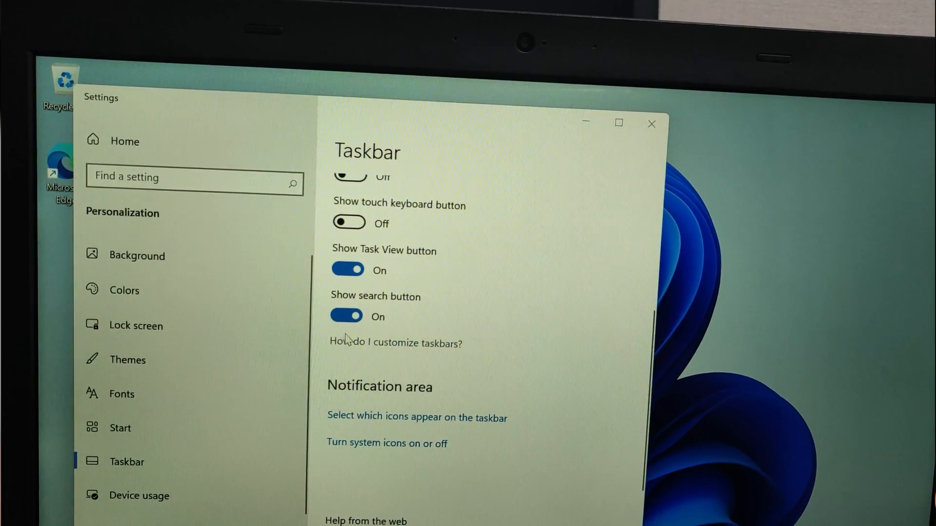
{"action": "left_click", "coordinate": [120, 427]}
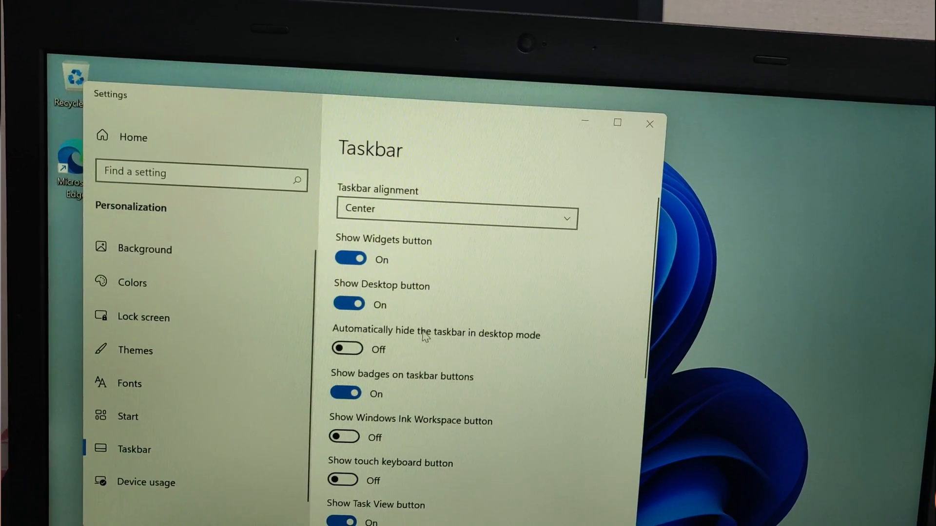
{"action": "left_click", "coordinate": [455, 209]}
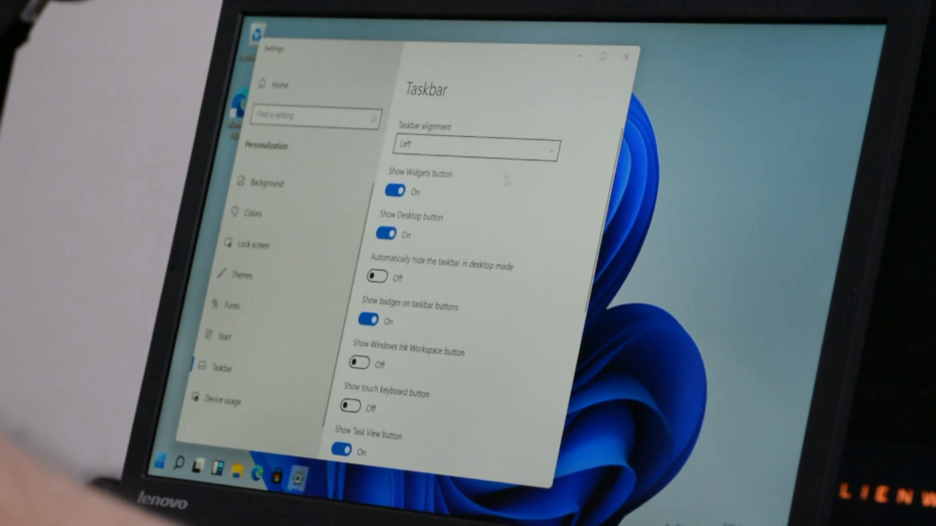
{"action": "scroll", "scroll_direction": "down", "scroll_amount": 3}
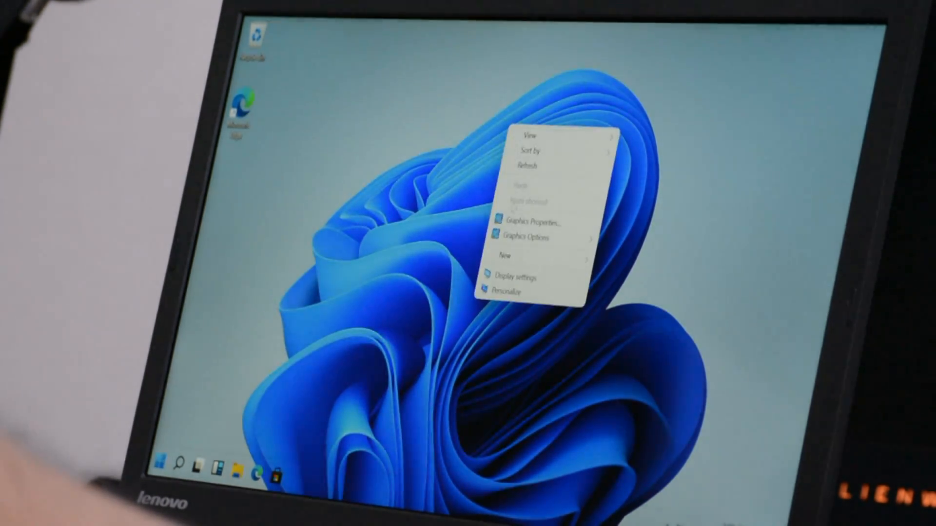
Lower display scaling from 150% to 100%, then go to Personalization > Background
{"action": "left_click", "coordinate": [517, 276]}
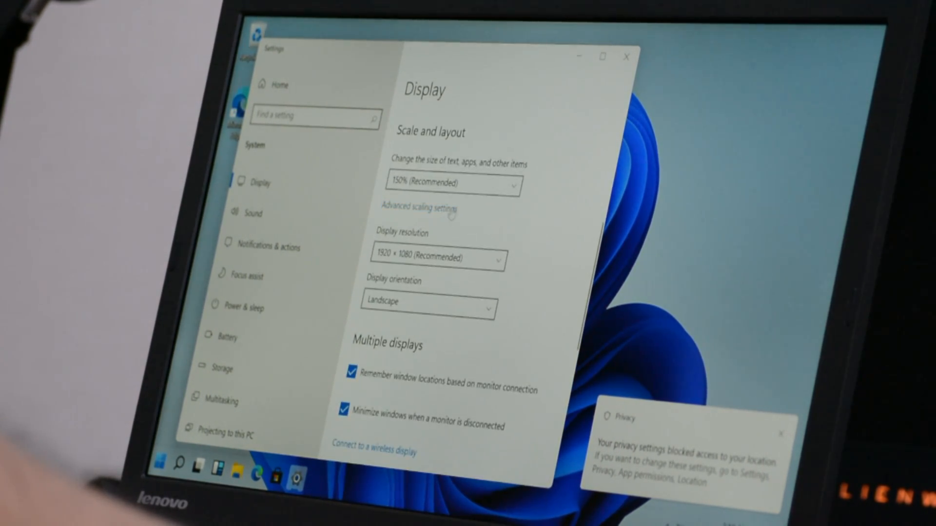
{"action": "left_click", "coordinate": [451, 184]}
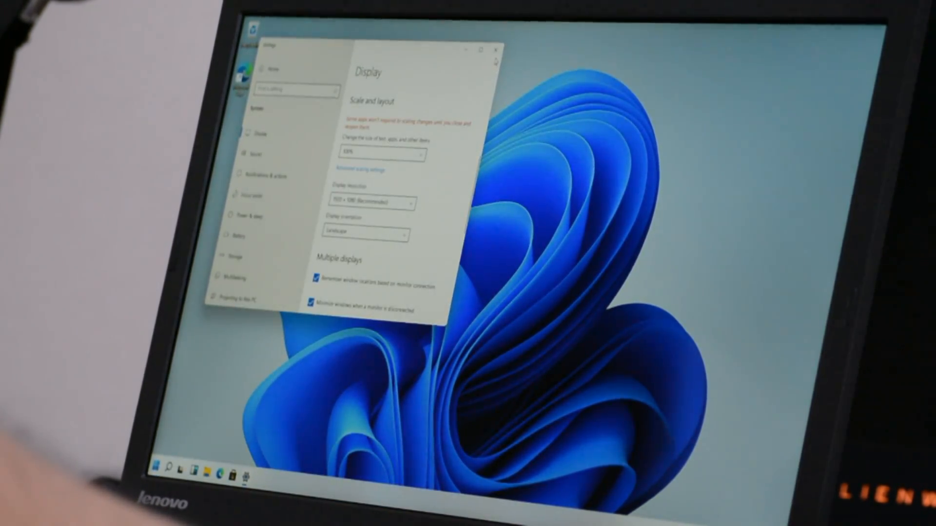
{"action": "left_click", "coordinate": [494, 48]}
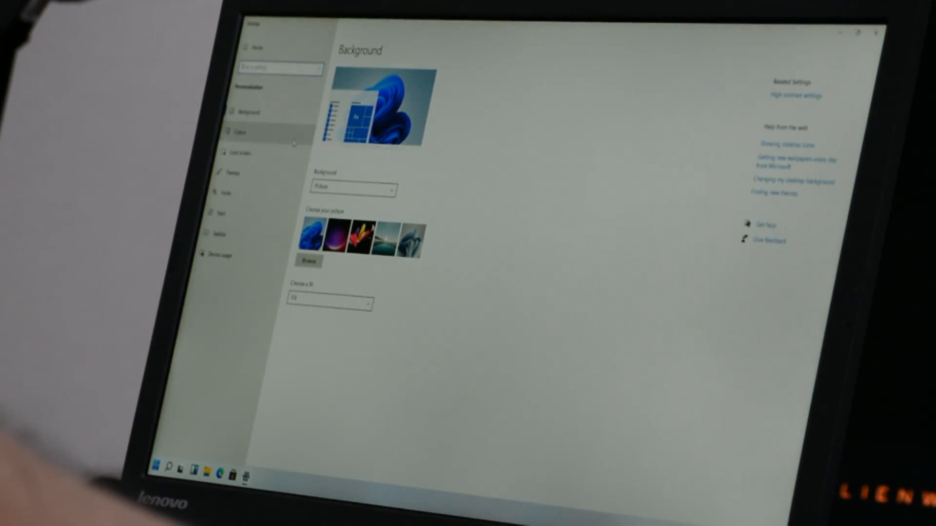
Switch Windows to Dark mode in Colors and open File Explorer on This PC
{"action": "left_click", "coordinate": [240, 132]}
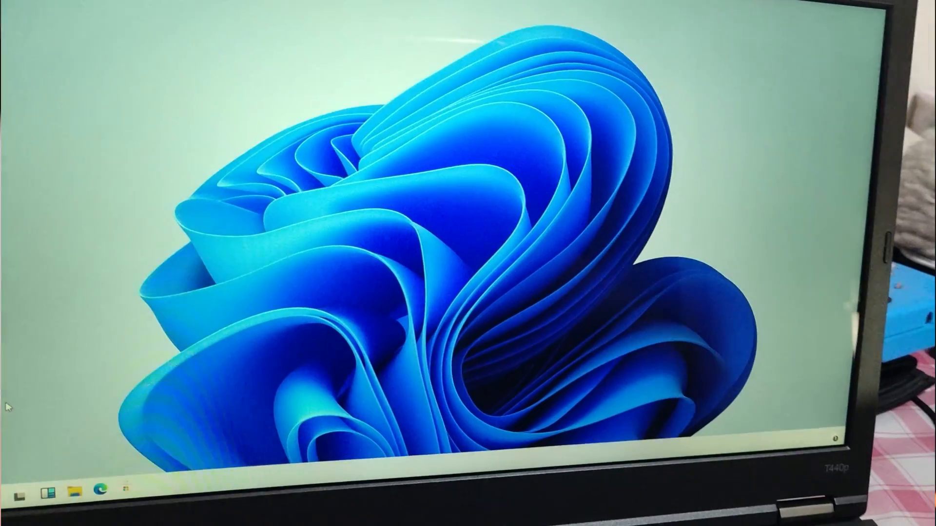
{"action": "left_click", "coordinate": [95, 476]}
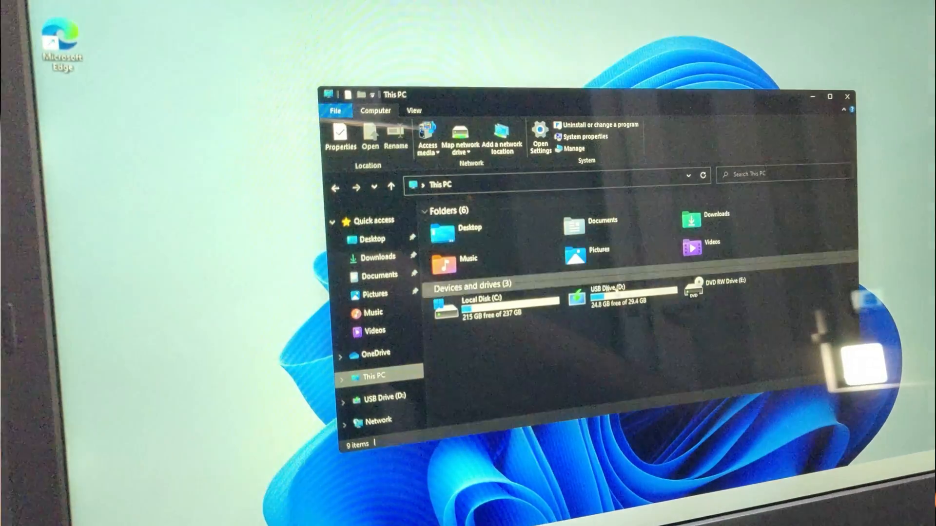
Close File Explorer and check the now-dark Start and desktop menus
{"action": "double_click", "coordinate": [605, 299]}
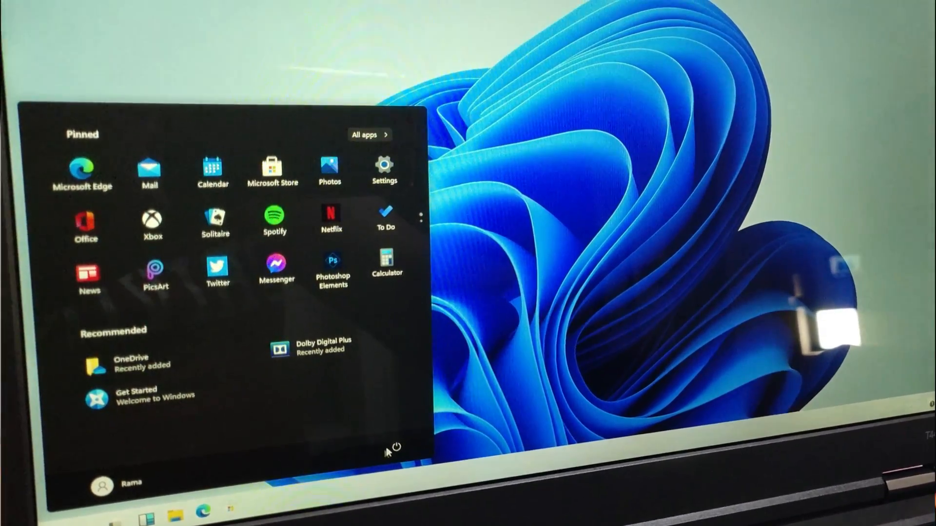
{"action": "left_click", "coordinate": [396, 447]}
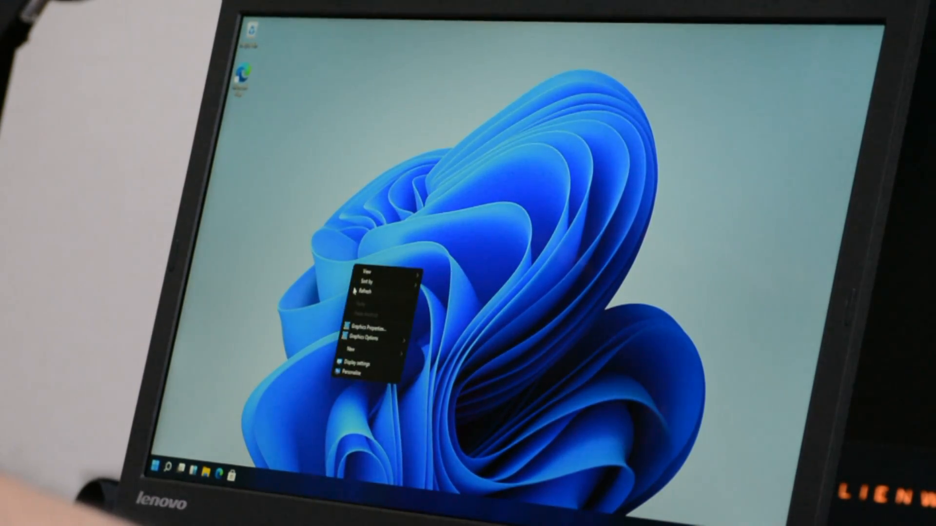
Reopen File Explorer, browse to Pictures (Camera Roll, Saved Pictures), then close it
{"action": "left_click", "coordinate": [184, 467]}
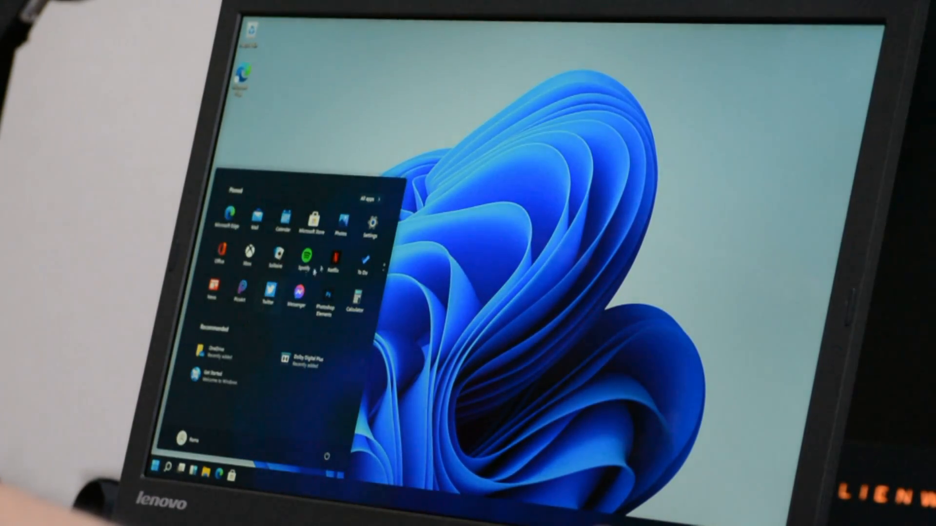
{"action": "left_click", "coordinate": [180, 467]}
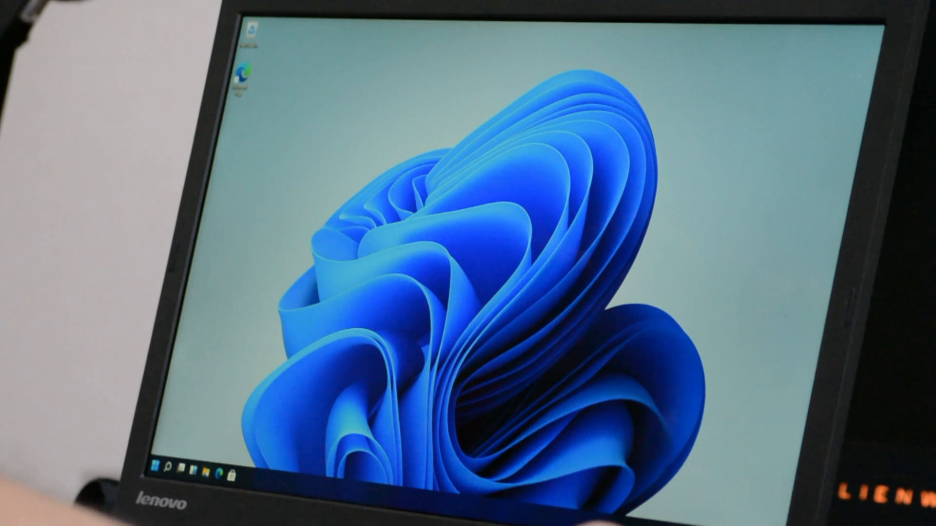
{"action": "left_click", "coordinate": [193, 470]}
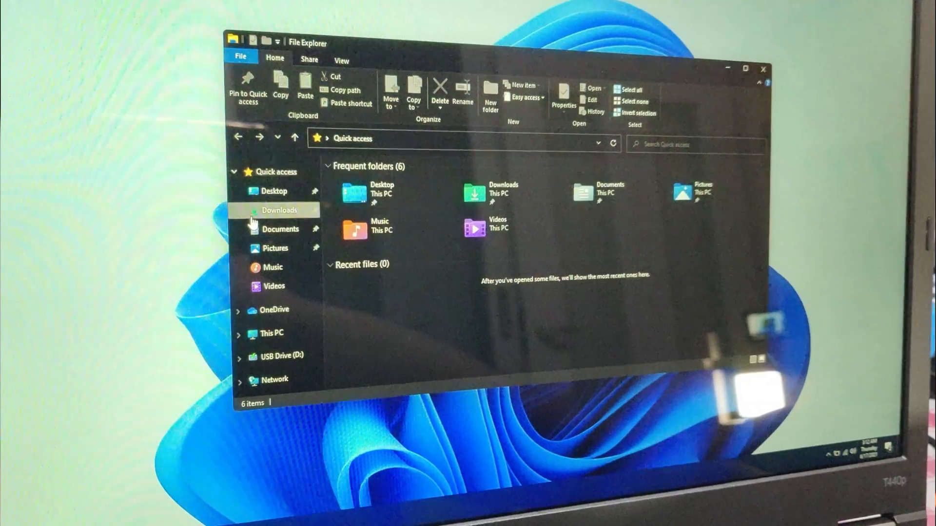
{"action": "left_click", "coordinate": [274, 247]}
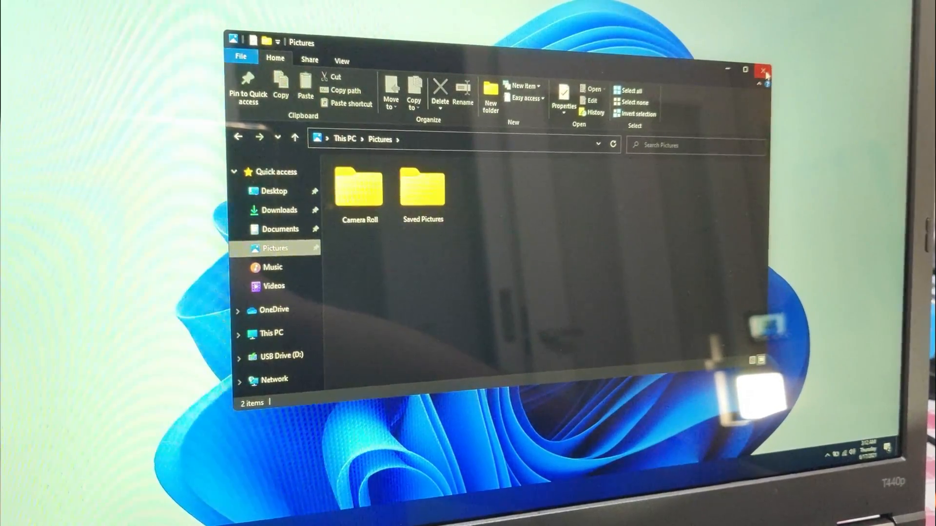
{"action": "left_click", "coordinate": [766, 70]}
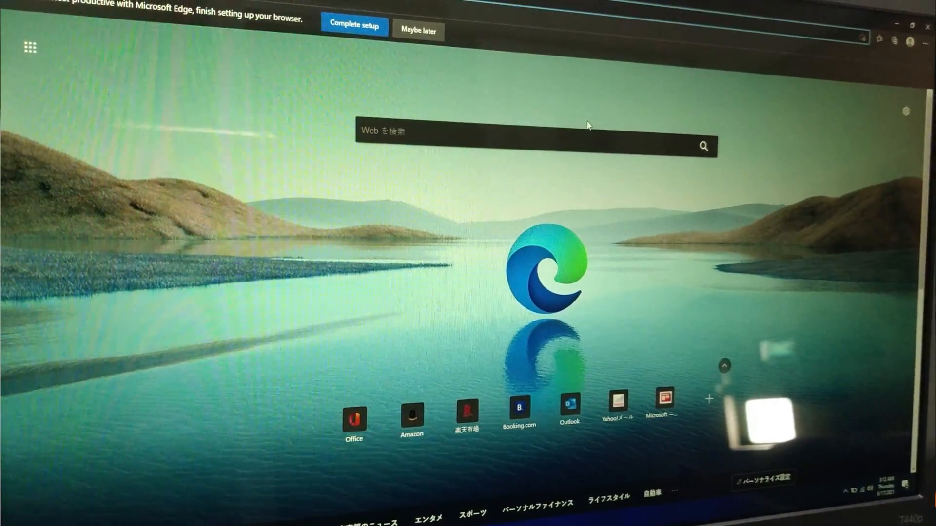
Close Microsoft Edge and bring up the Win+X quick link menu
{"action": "scroll", "scroll_direction": "down", "scroll_amount": 3}
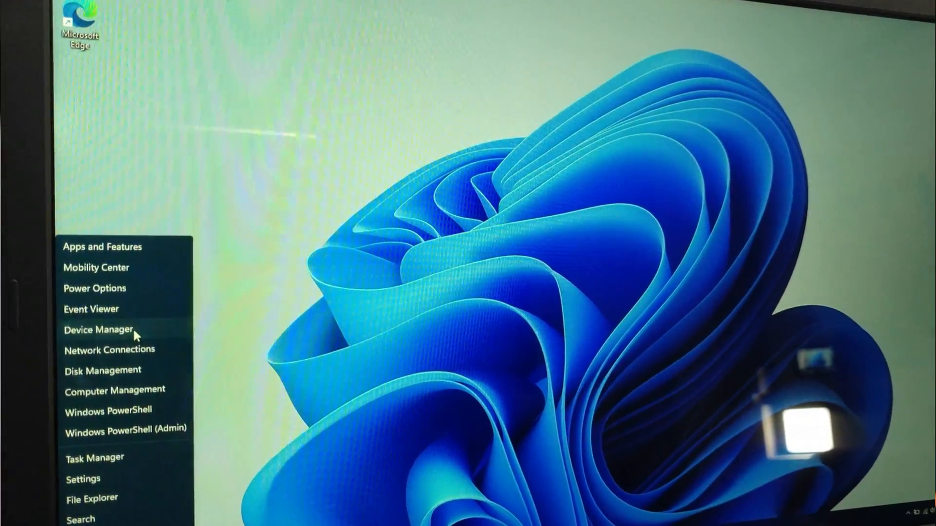
View unknown devices under Other devices in Device Manager, then switch to File Explorer
{"action": "left_click", "coordinate": [97, 330]}
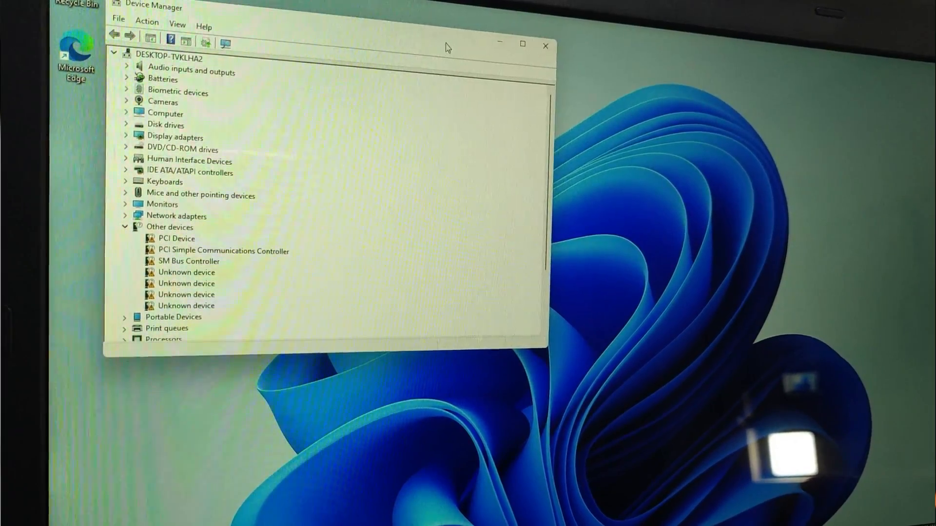
{"action": "right_click", "coordinate": [476, 246]}
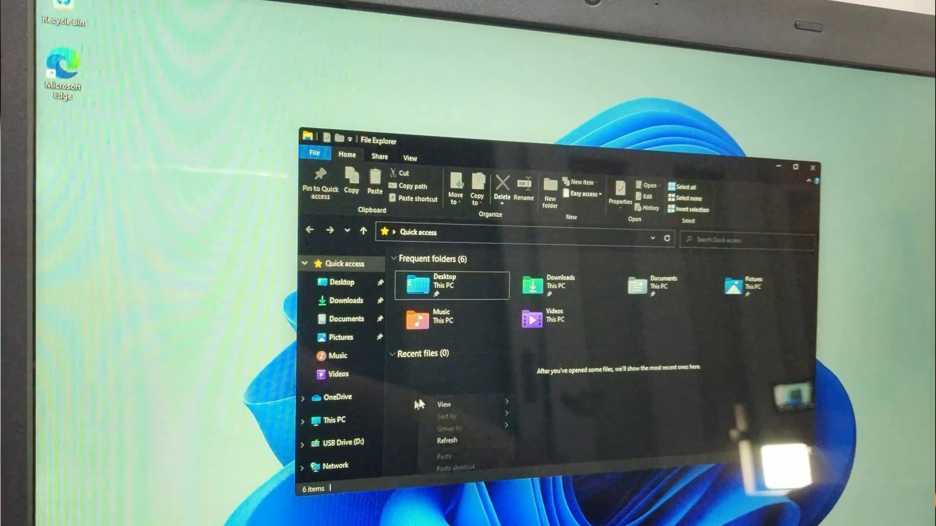
Create a new bitmap image in Downloads, then permanently delete it with Shift+Delete
{"action": "left_click", "coordinate": [347, 300]}
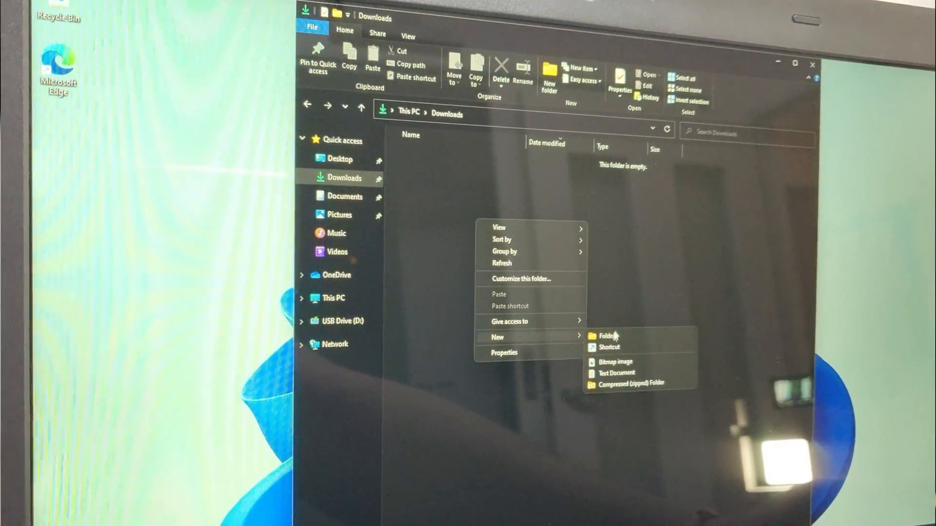
{"action": "left_click", "coordinate": [615, 362]}
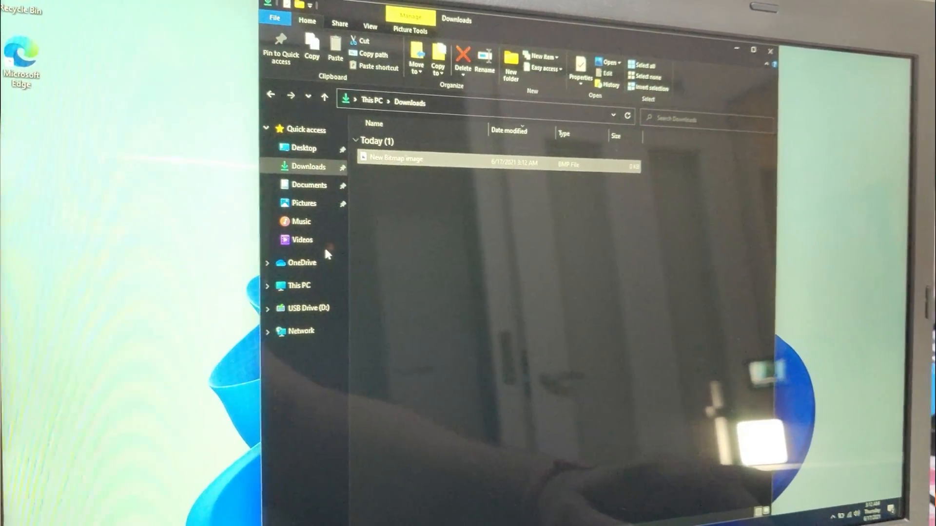
{"action": "left_click", "coordinate": [459, 63]}
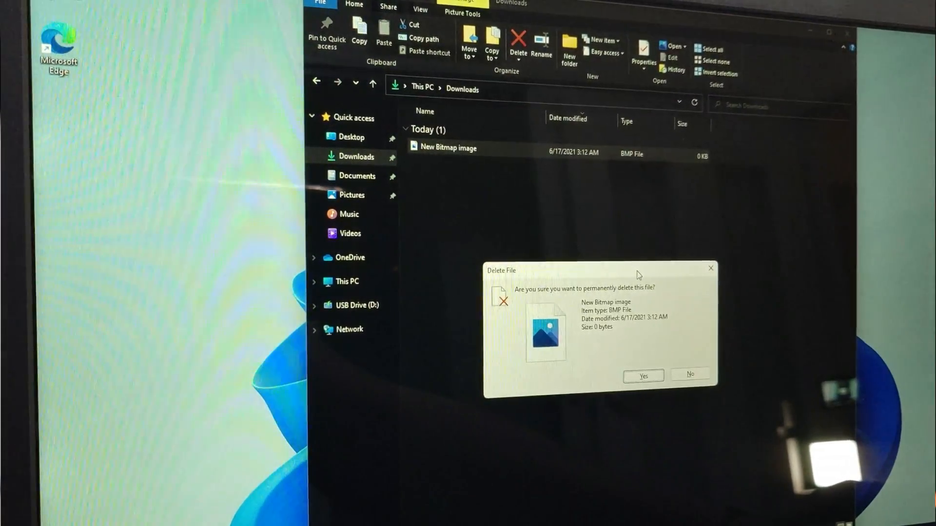
{"action": "left_click", "coordinate": [642, 376]}
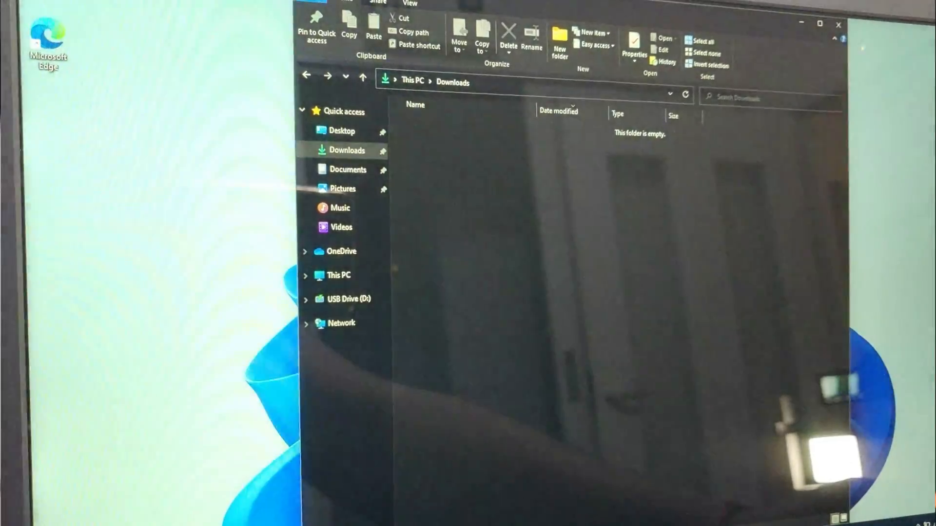
Close the Downloads window and bring up the Start menu's pinned apps
{"action": "left_click", "coordinate": [838, 24]}
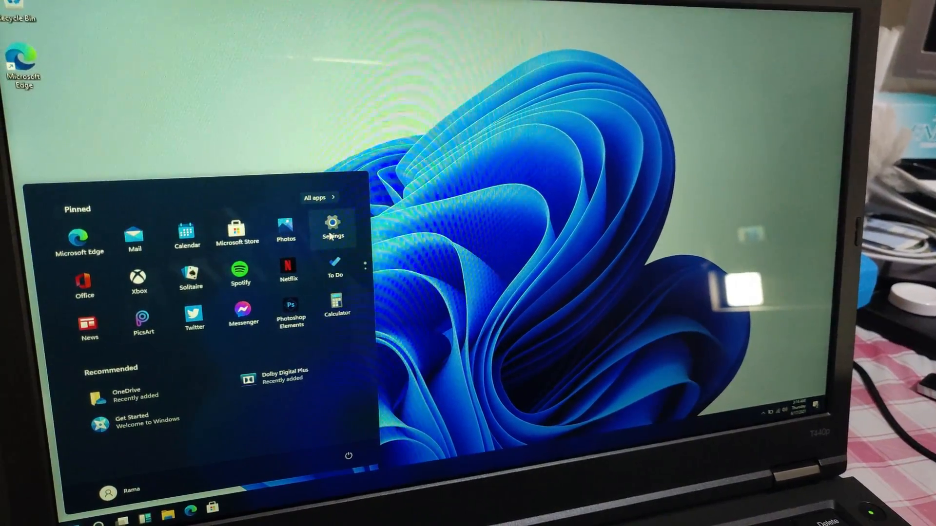
Open Update & Security to see updates downloading and Windows 11 Pro activated
{"action": "left_click", "coordinate": [333, 230]}
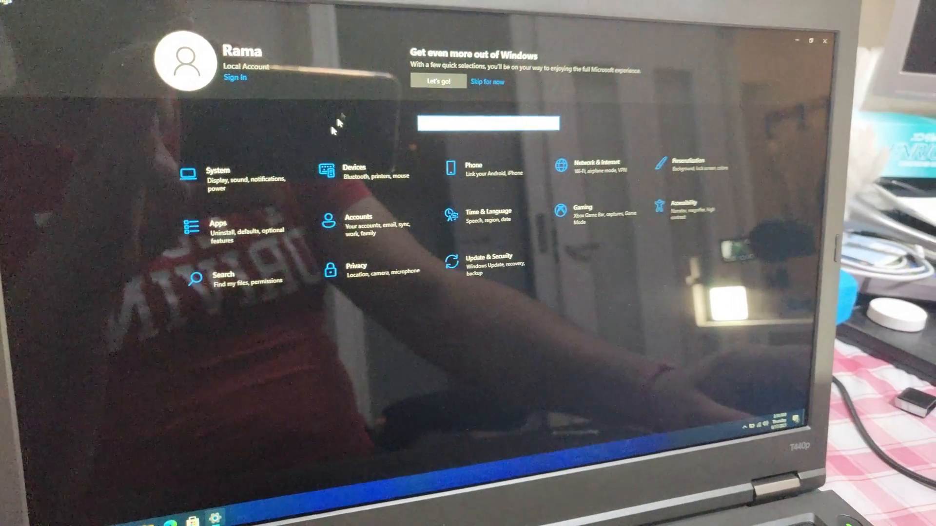
{"action": "left_click", "coordinate": [492, 262]}
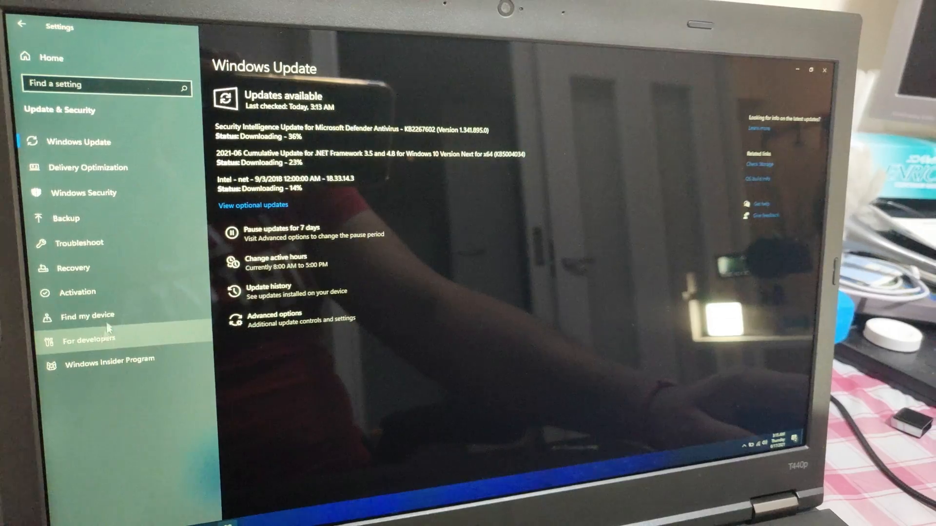
{"action": "left_click", "coordinate": [77, 292]}
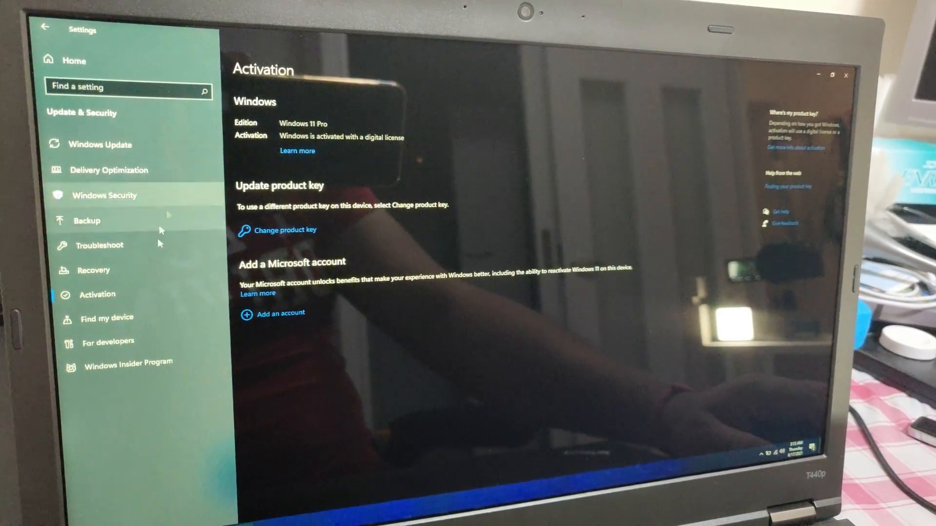
Browse Recovery, Backup and Delivery Optimization, return to Windows Update, and close Settings
{"action": "left_click", "coordinate": [93, 270]}
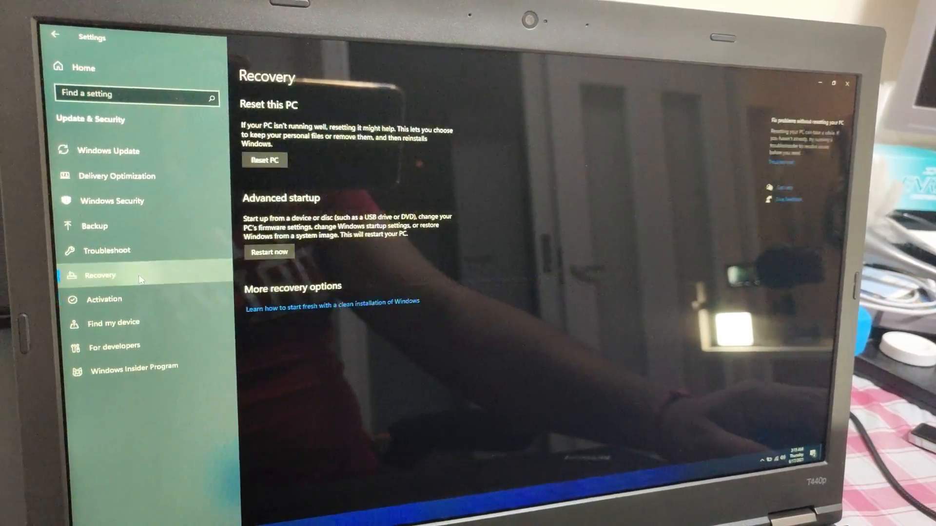
{"action": "left_click", "coordinate": [93, 225]}
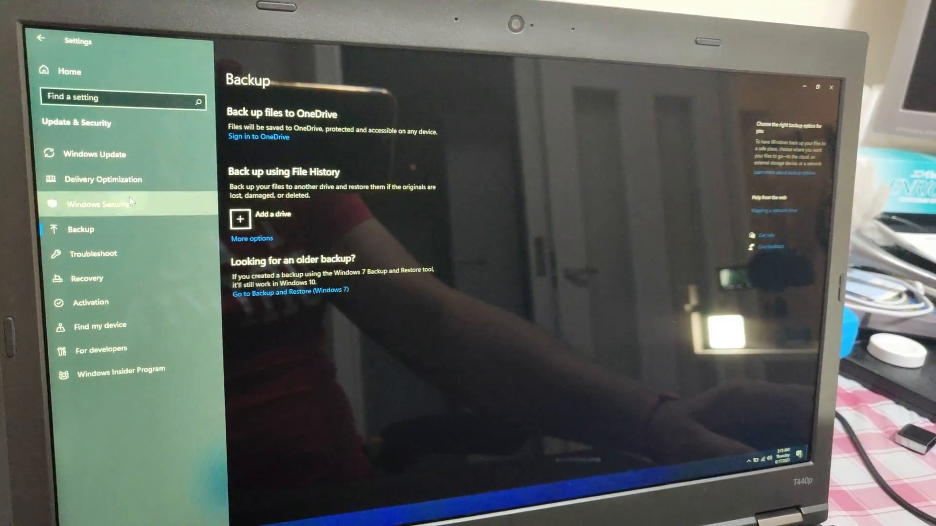
{"action": "left_click", "coordinate": [103, 180]}
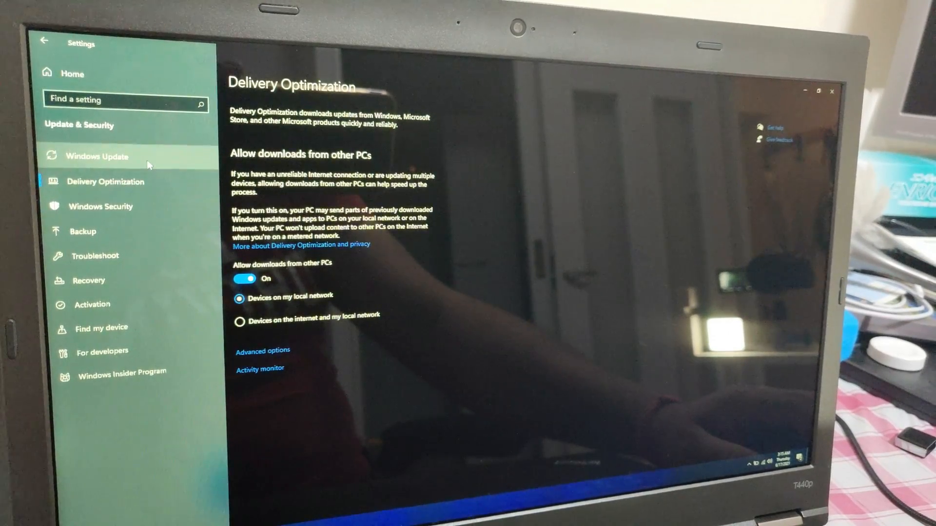
{"action": "left_click", "coordinate": [101, 156]}
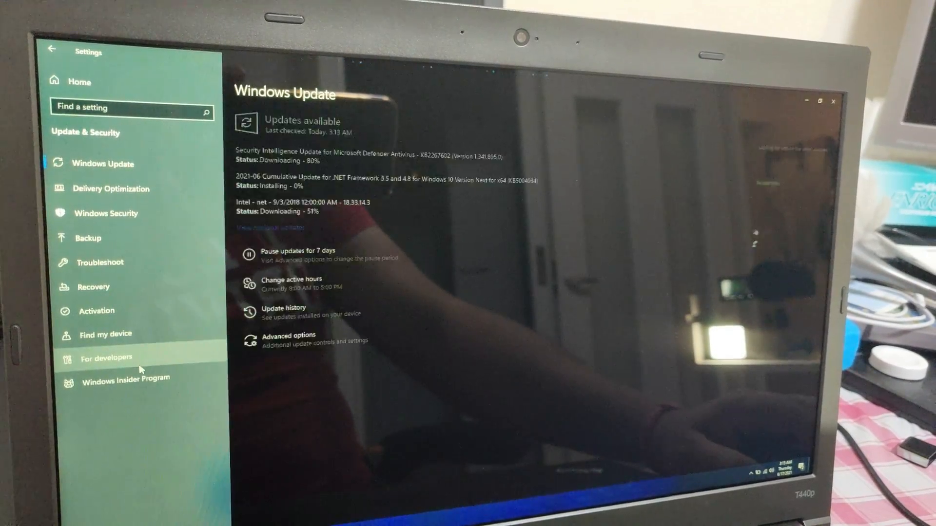
{"action": "left_click", "coordinate": [109, 357]}
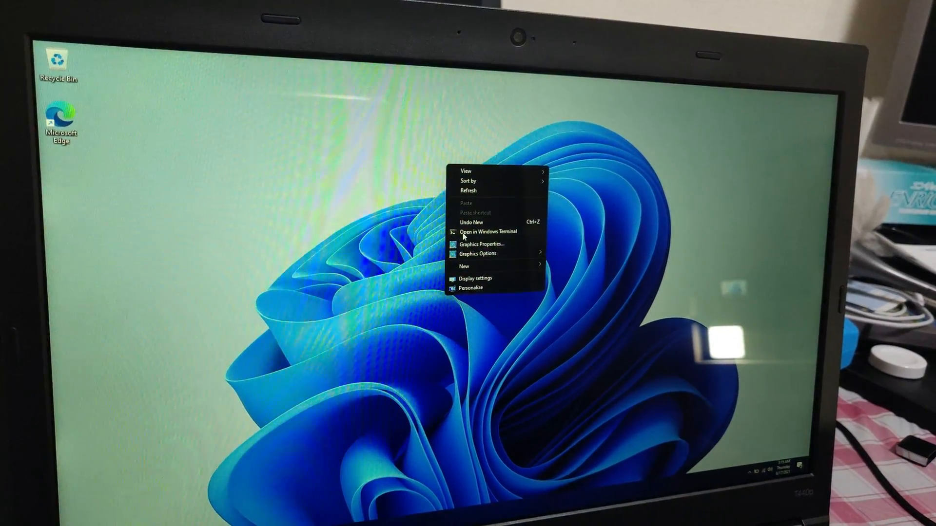
Open Windows Terminal from the desktop, run whoami, then close the terminal
{"action": "left_click", "coordinate": [489, 231]}
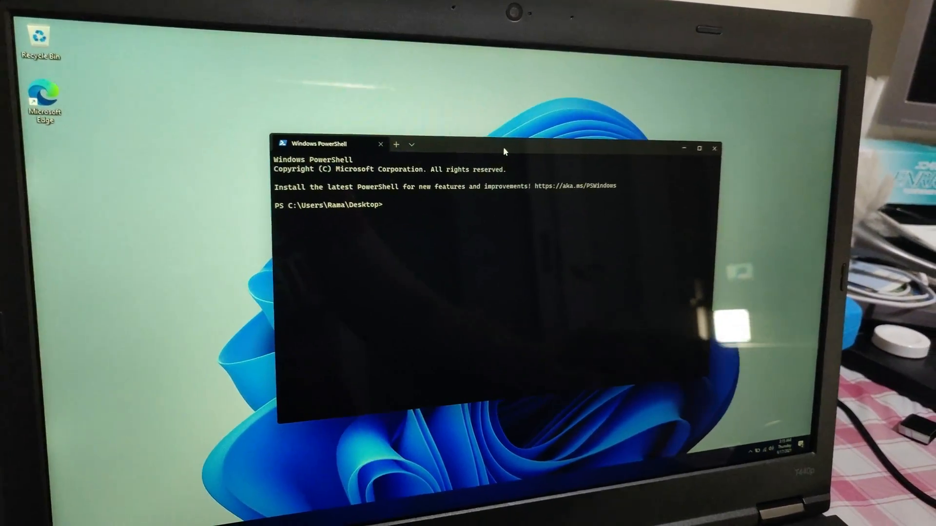
{"action": "type", "text": "whoami"}
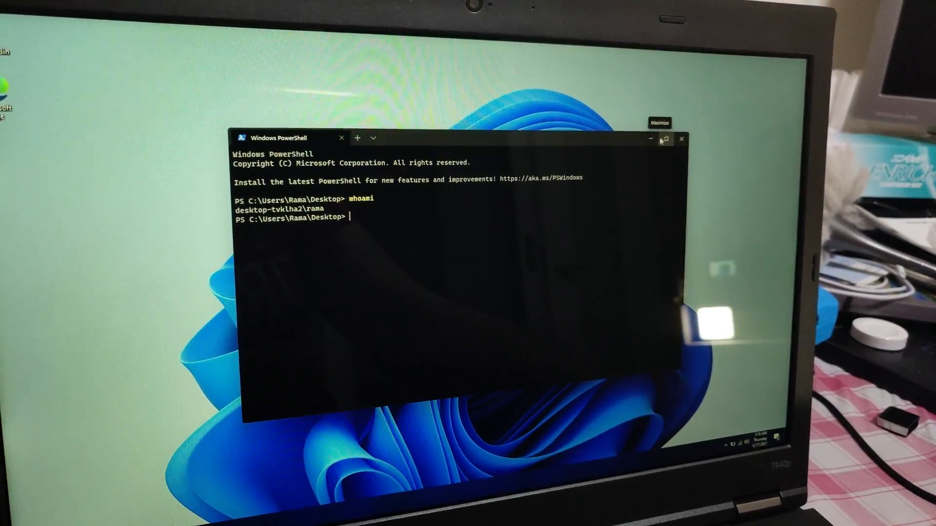
{"action": "left_click_drag", "start_coordinate": [442, 138], "coordinate": [502, 126]}
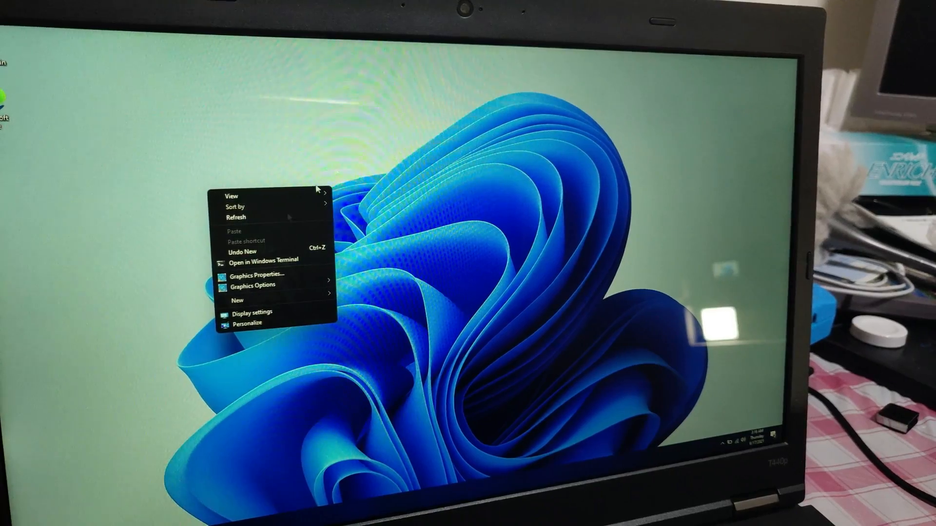
Dismiss the desktop context menu and launch Windows Settings from the Start menu
{"action": "left_click", "coordinate": [398, 115]}
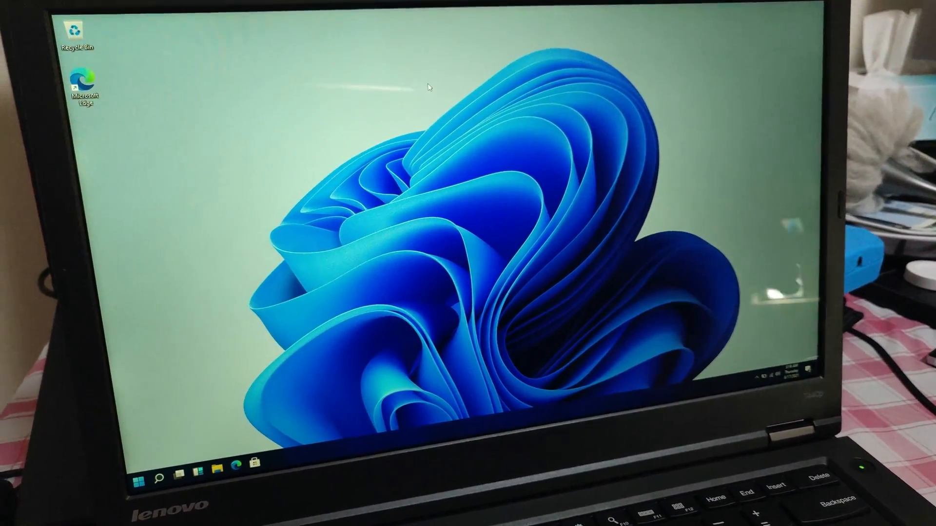
{"action": "right_click", "coordinate": [436, 96]}
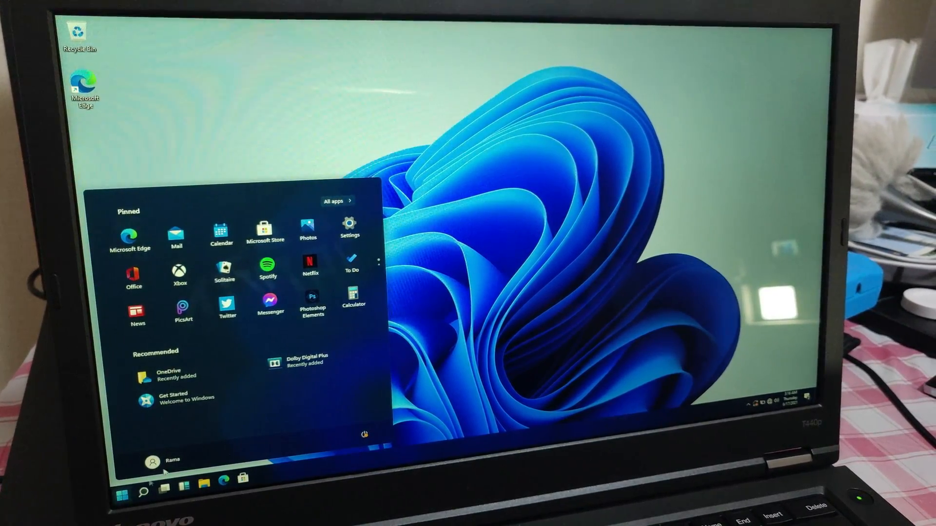
{"action": "left_click", "coordinate": [349, 235]}
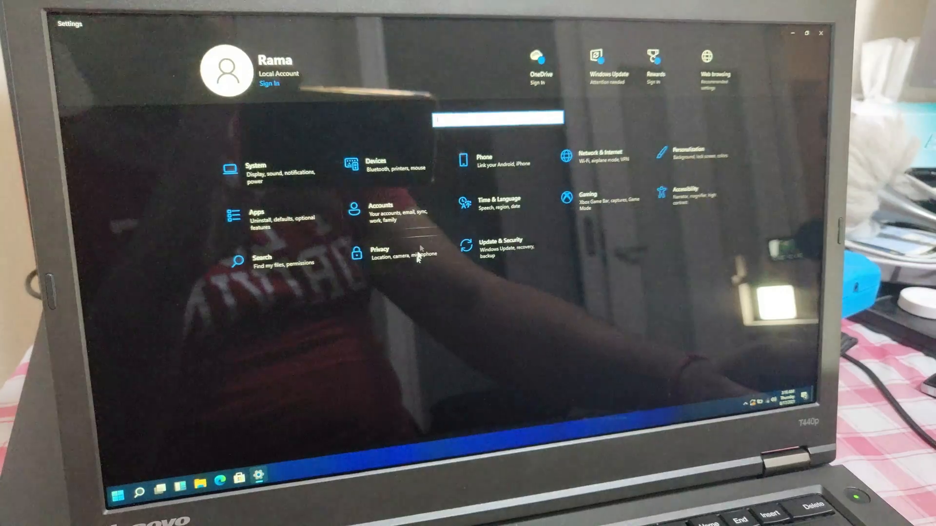